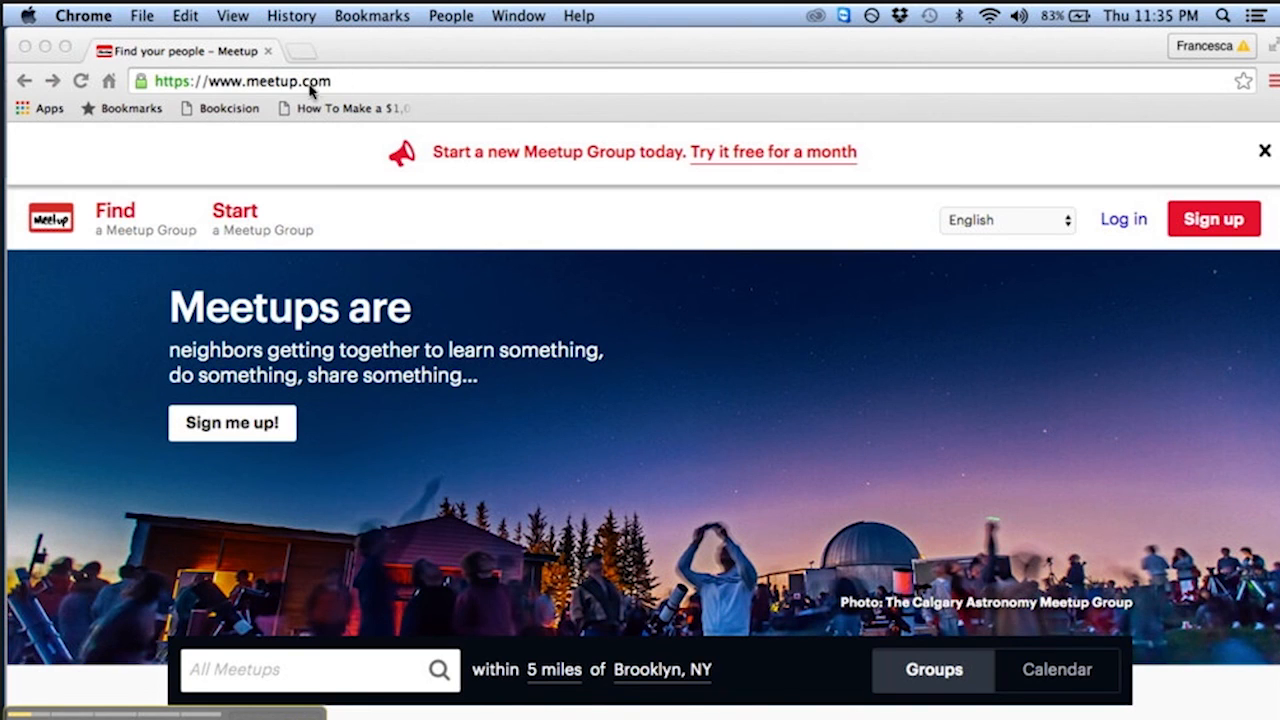
mouse_move(465, 308)
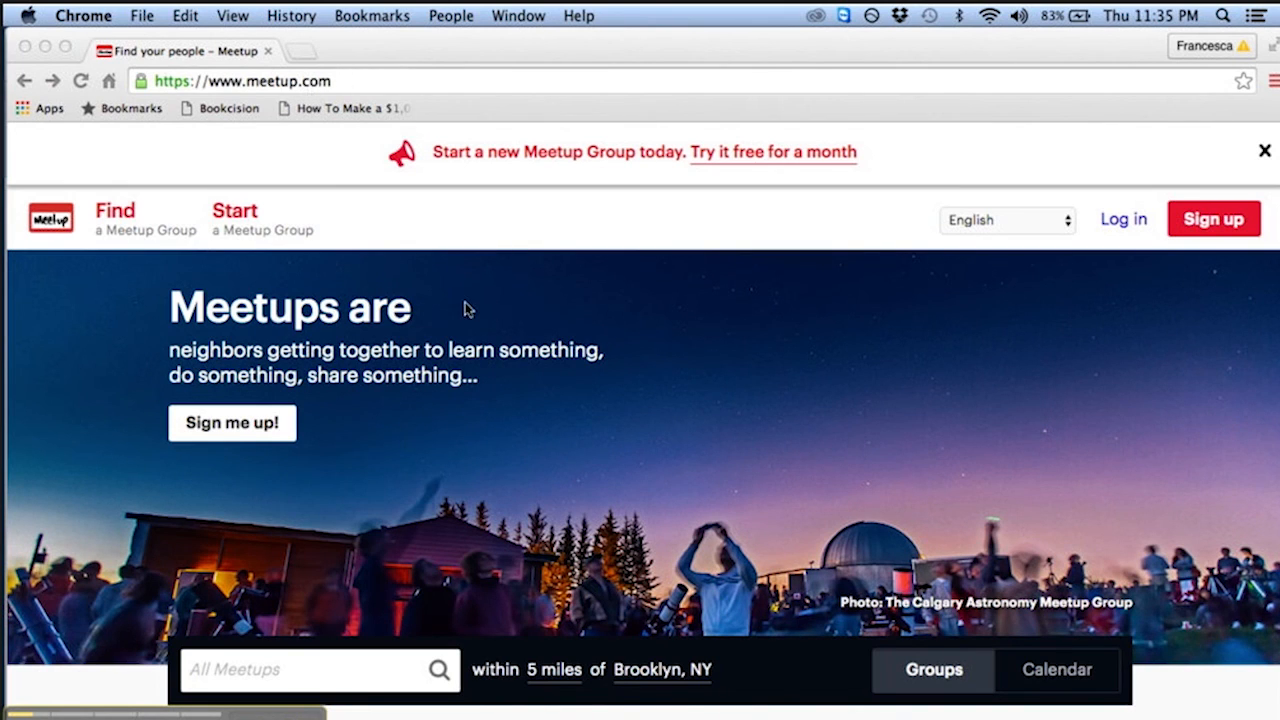
mouse_move(236, 220)
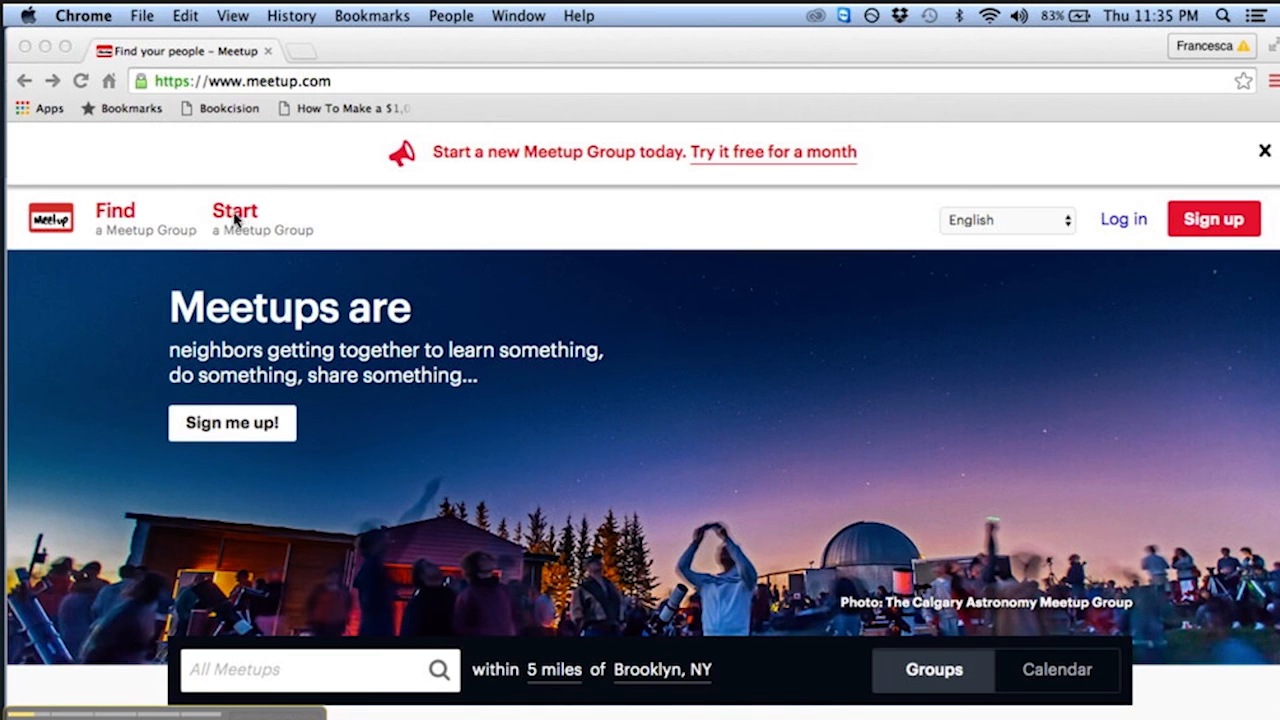
Start a new Meetup group and scroll to the hometown and topic steps
left_click(235, 219)
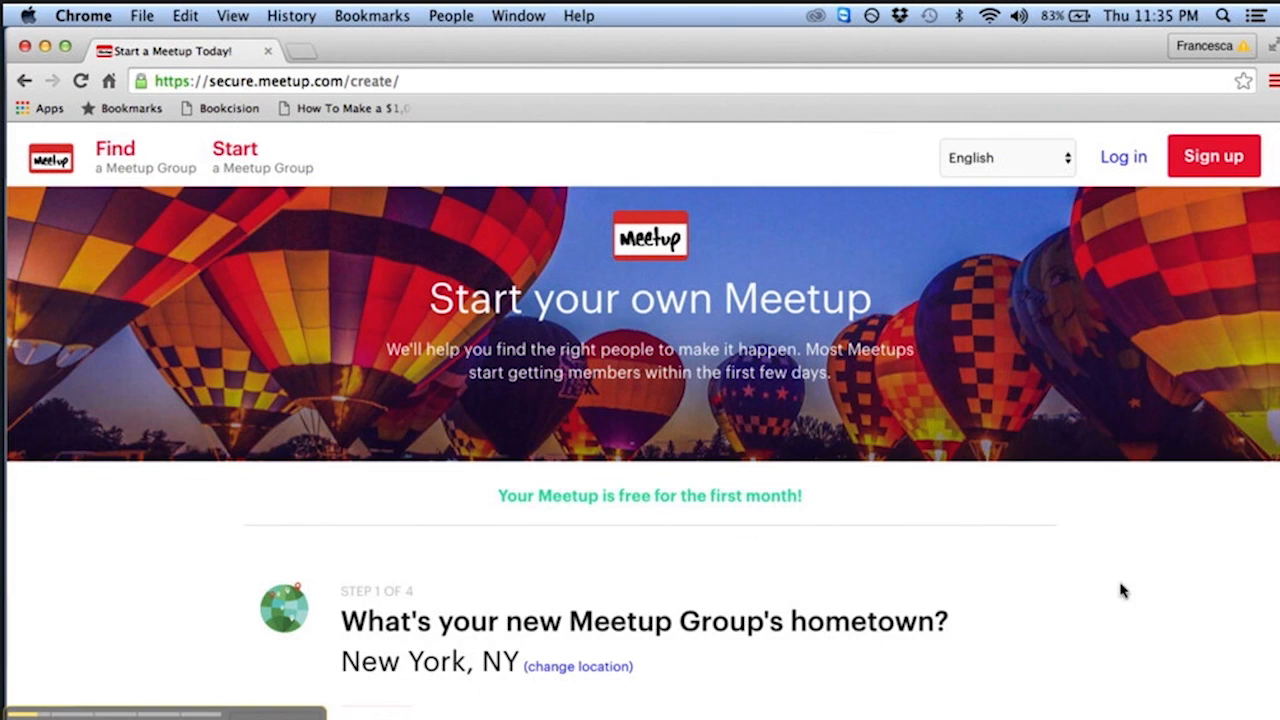
scroll("down", 3)
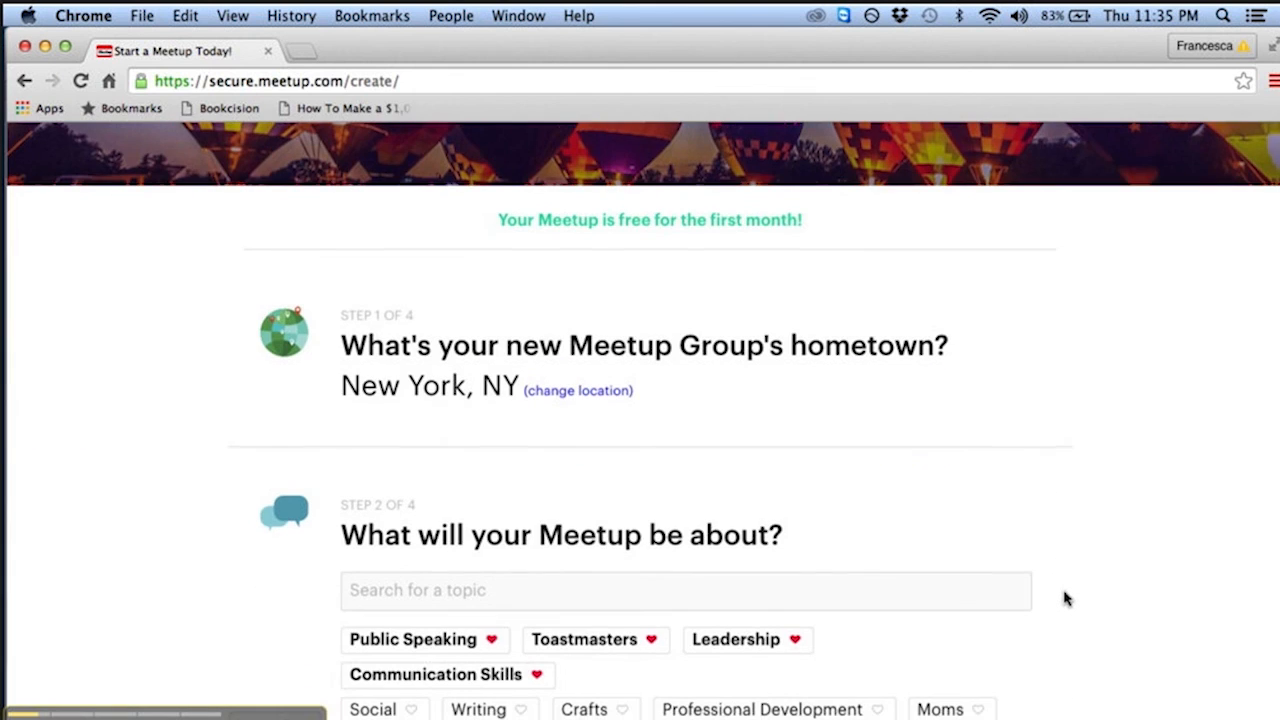
mouse_move(540, 392)
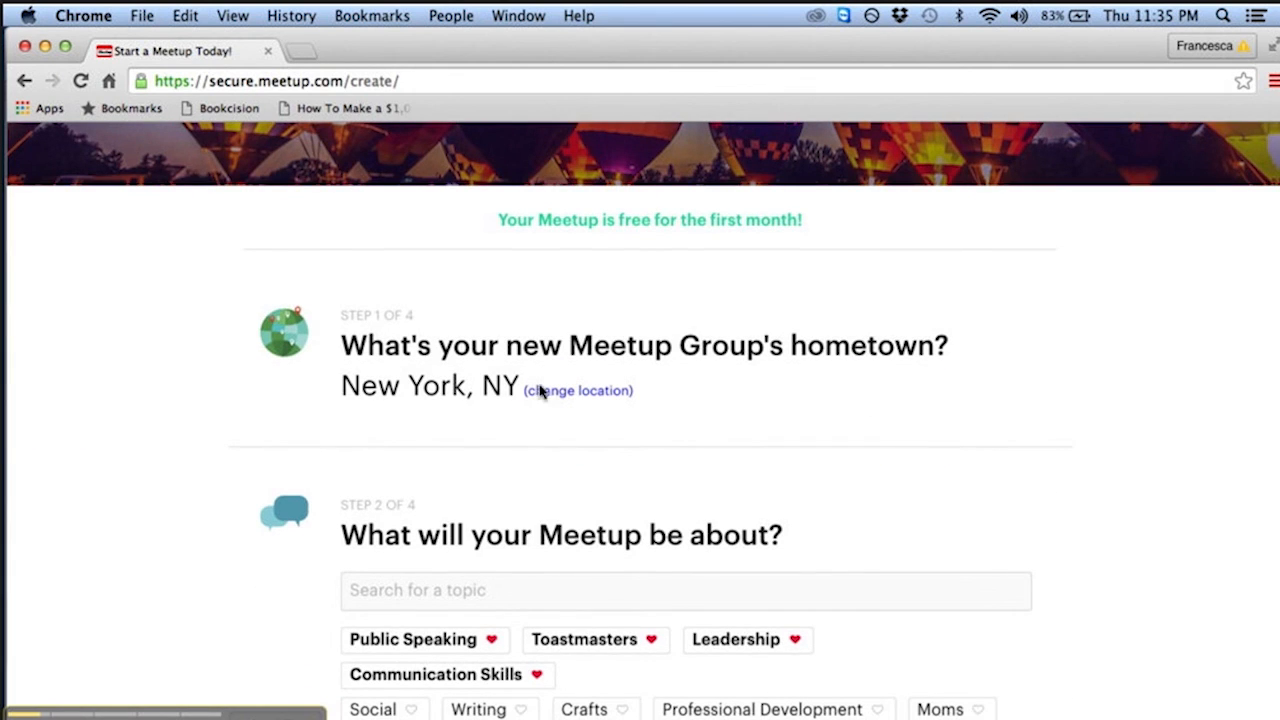
mouse_move(727, 491)
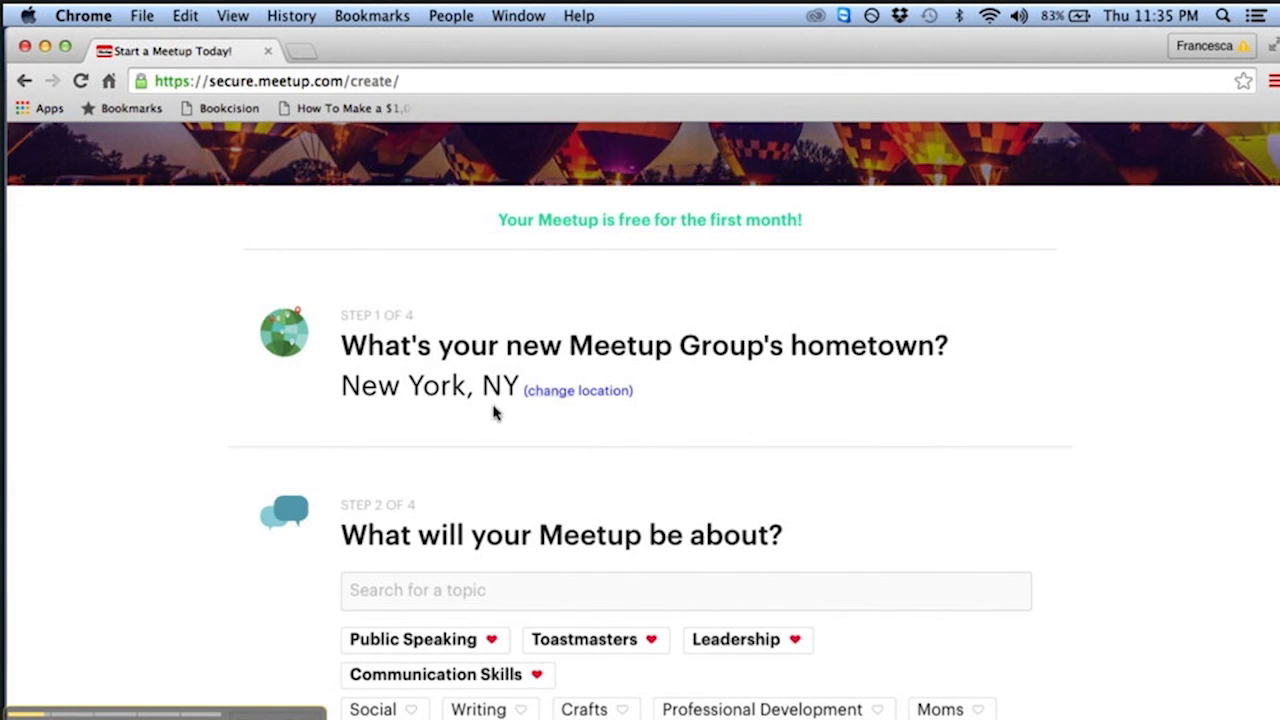
mouse_move(515, 393)
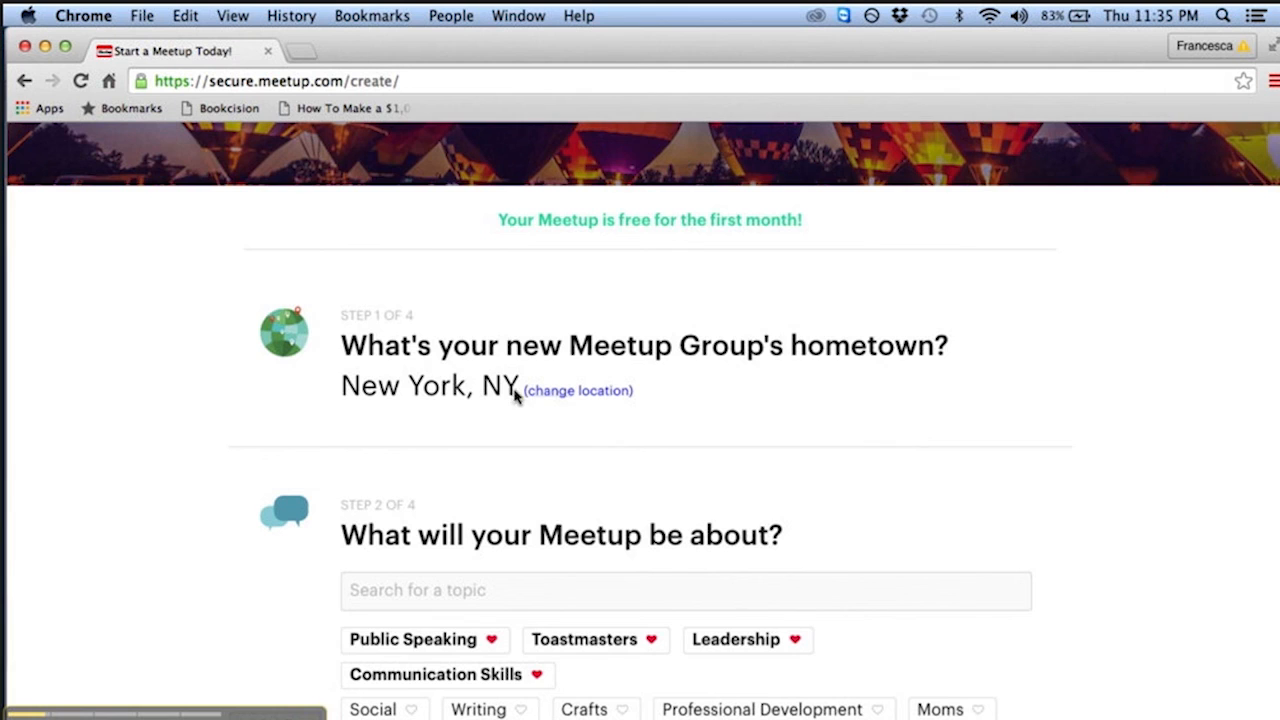
Search topics for 'Public Speaking' and add Personal Development as a group topic
scroll("down", 3)
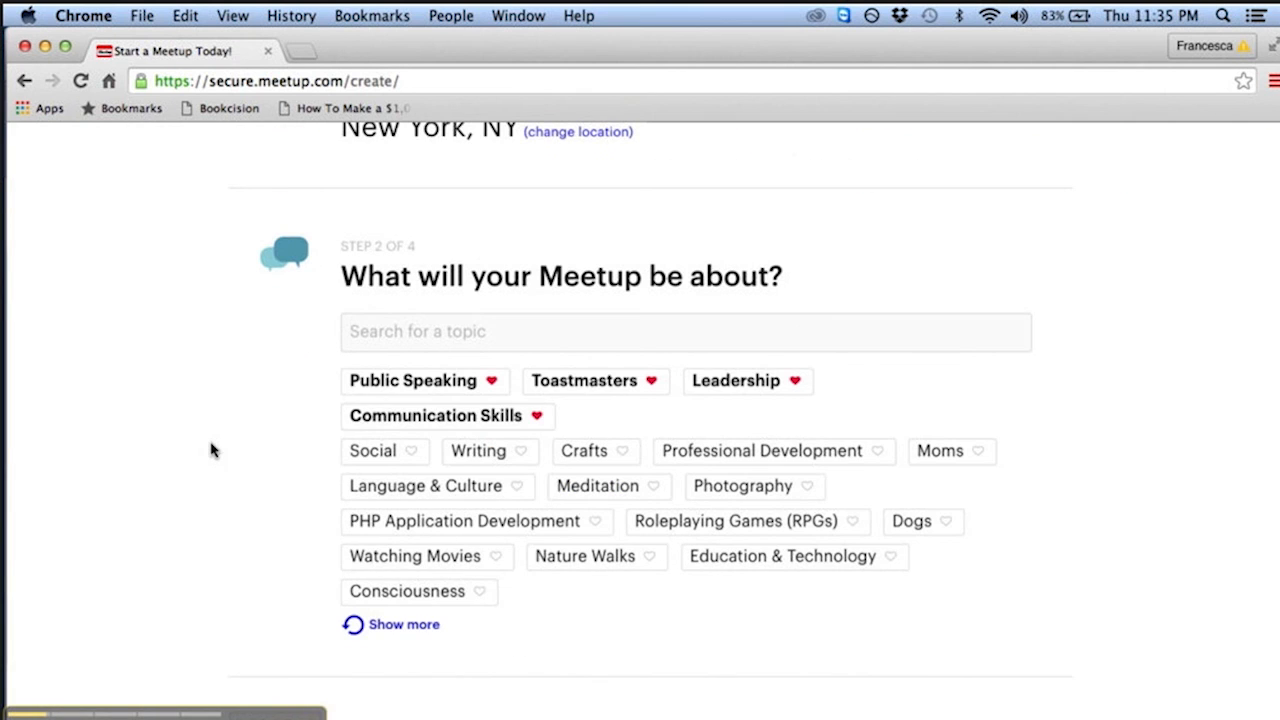
mouse_move(352, 384)
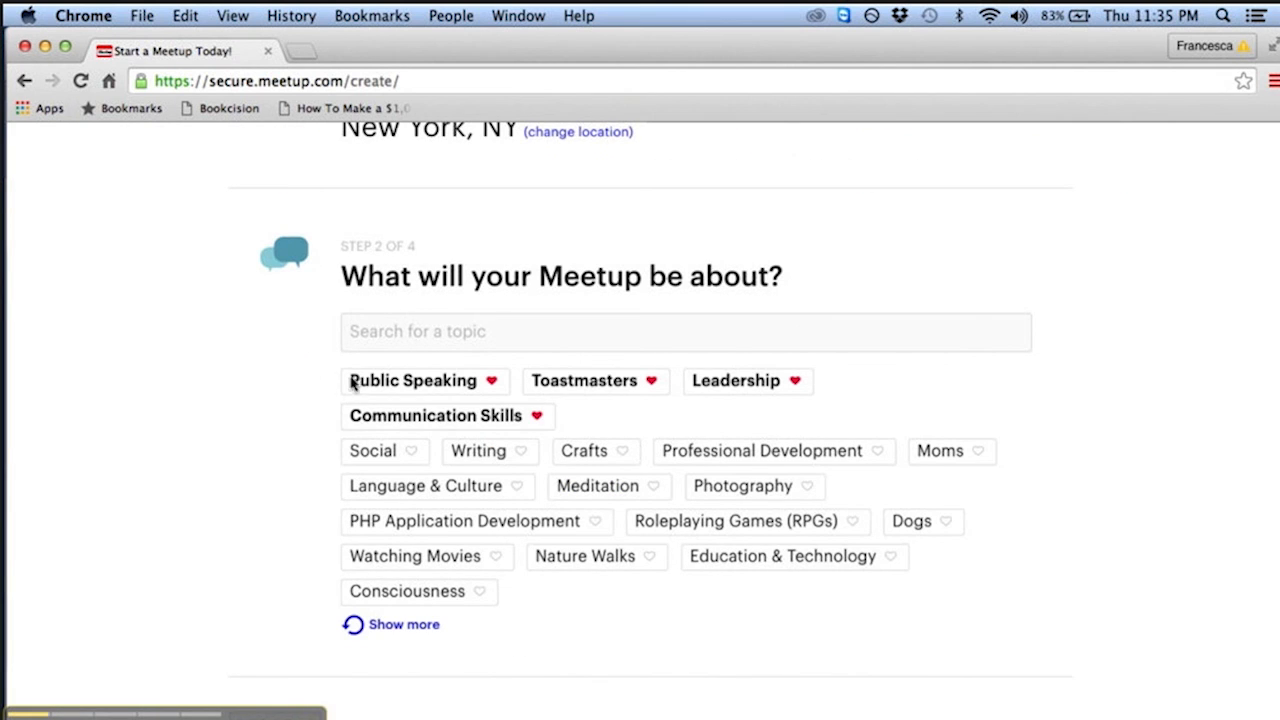
type("P")
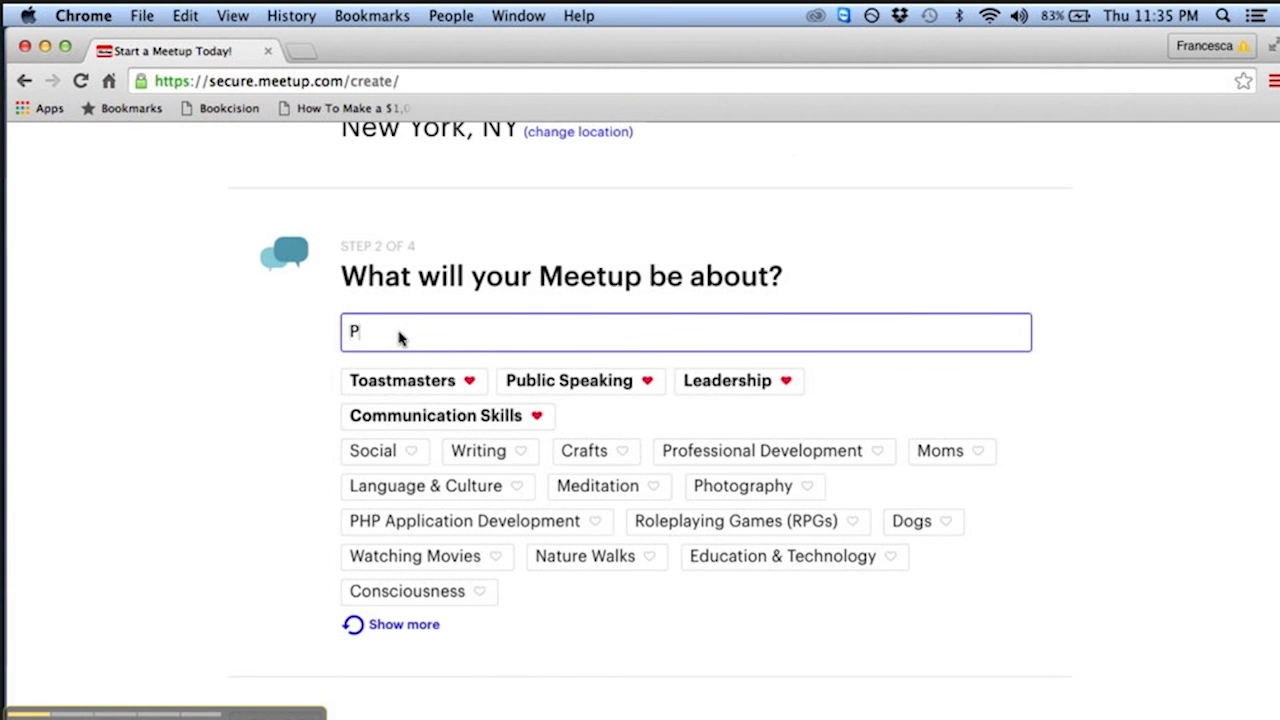
type("ublic")
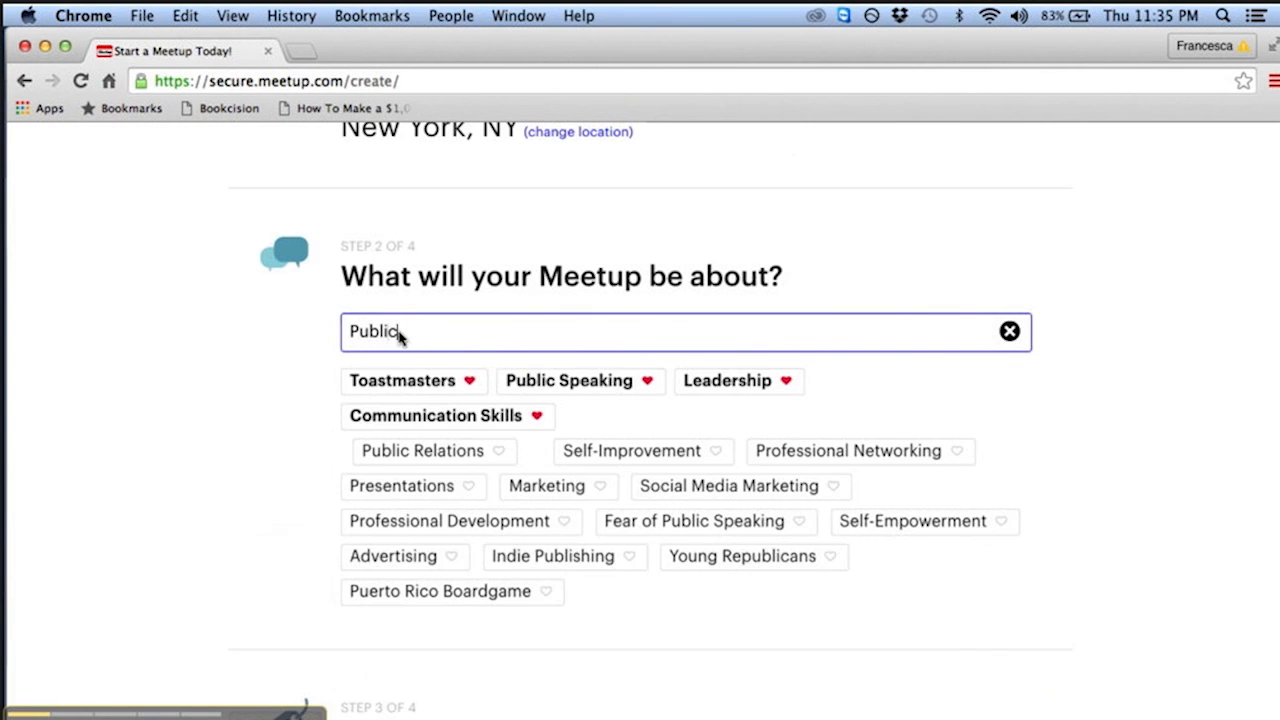
type("Speaking")
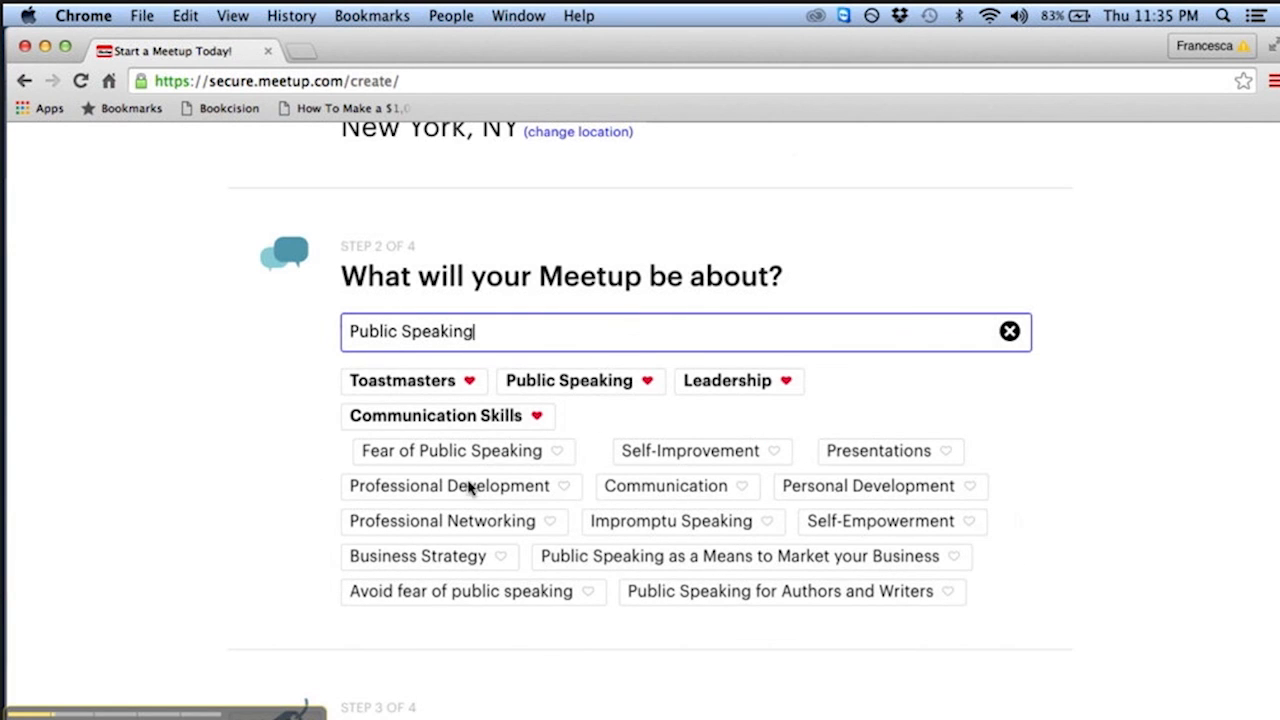
mouse_move(405, 385)
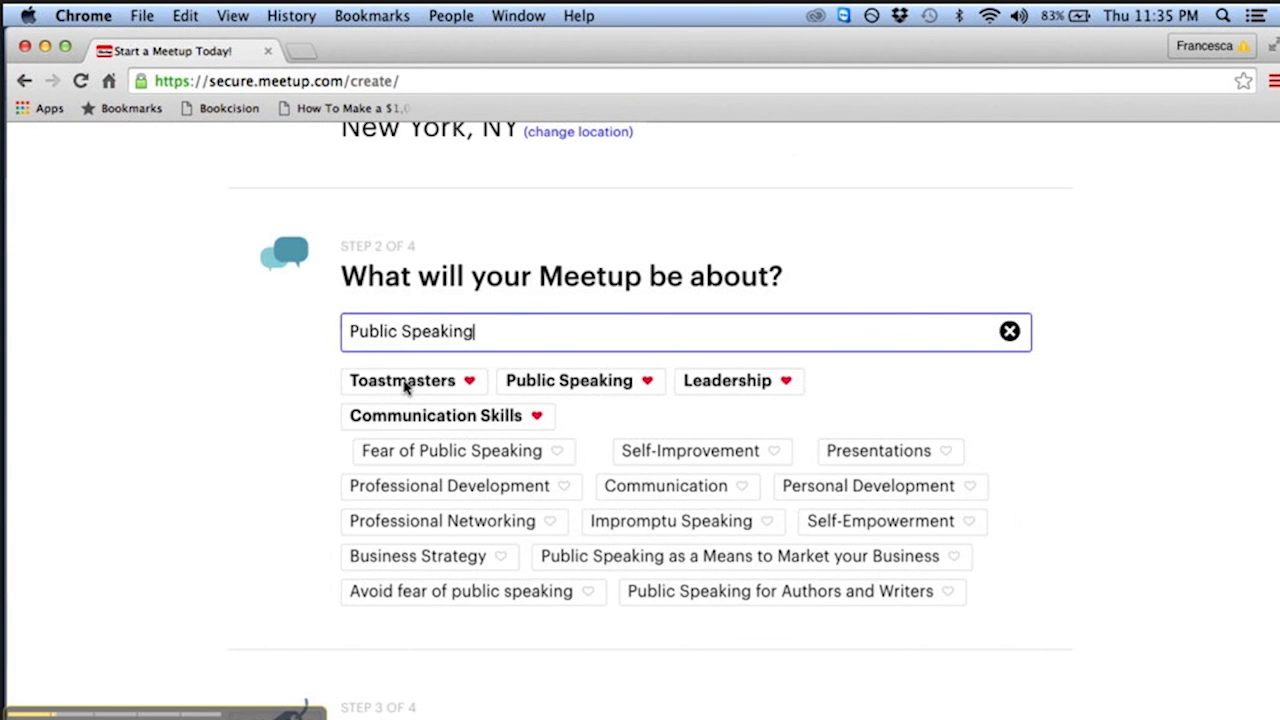
mouse_move(735, 388)
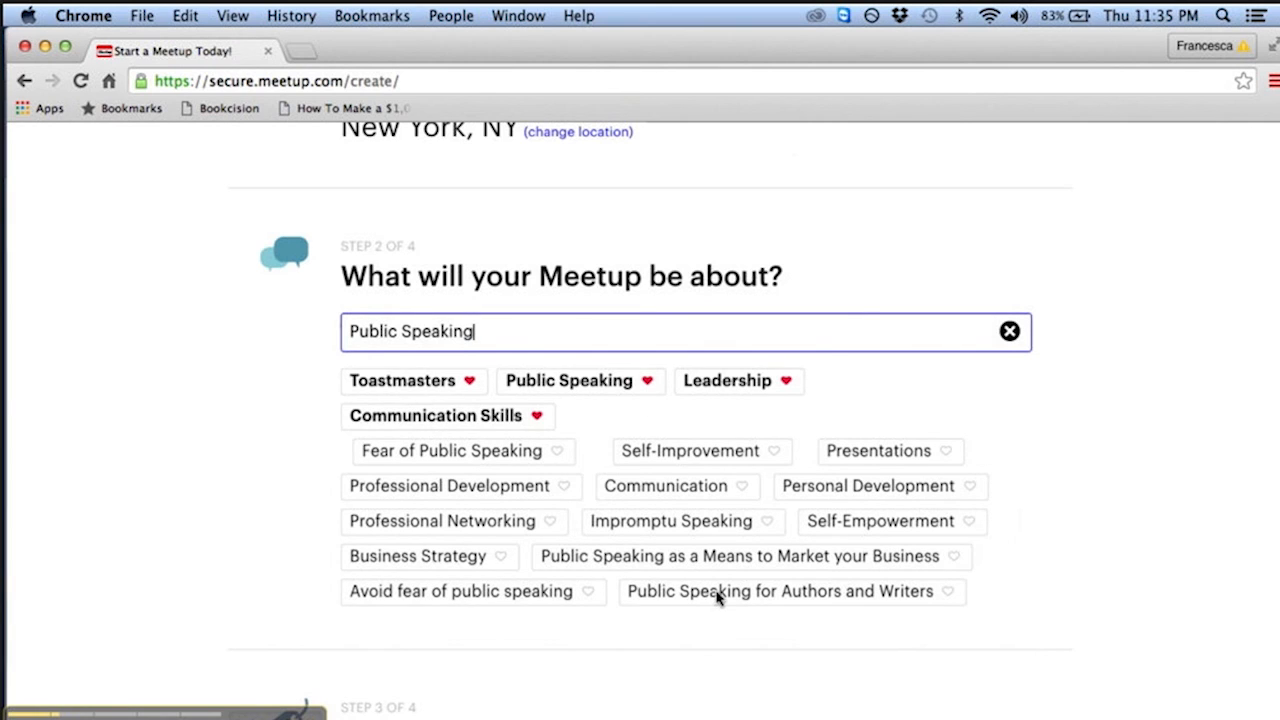
mouse_move(247, 524)
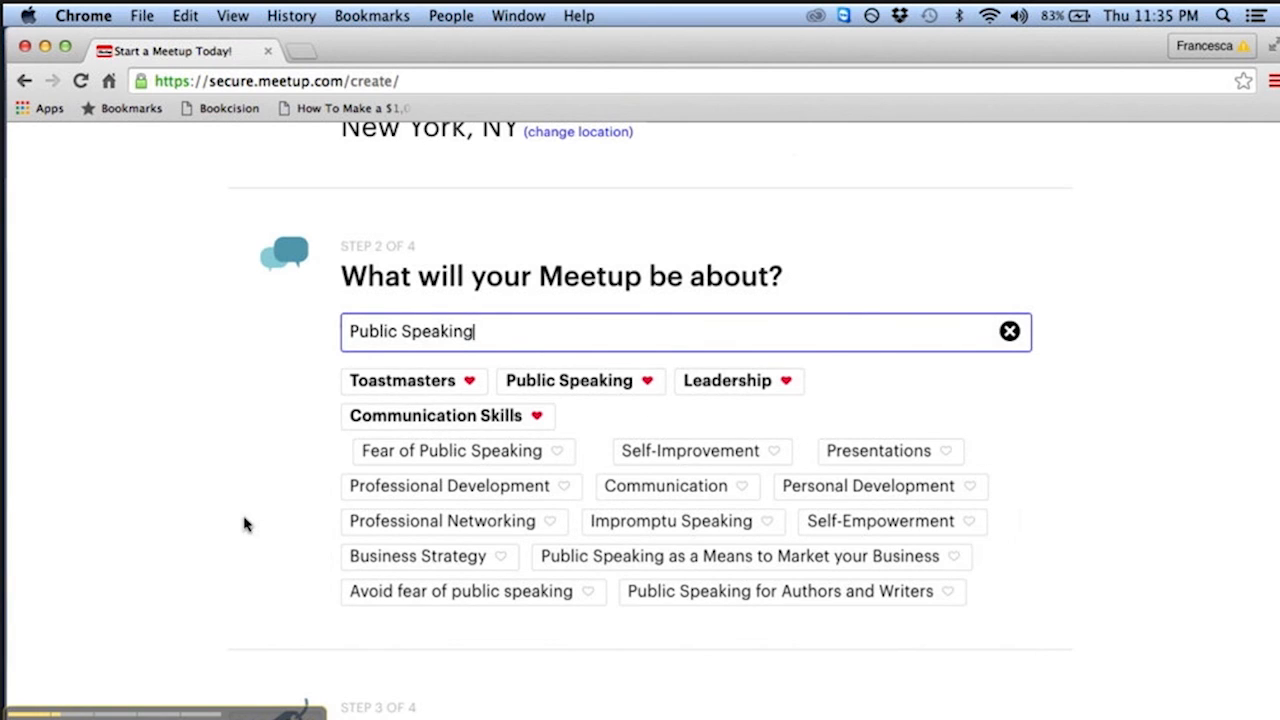
left_click(869, 486)
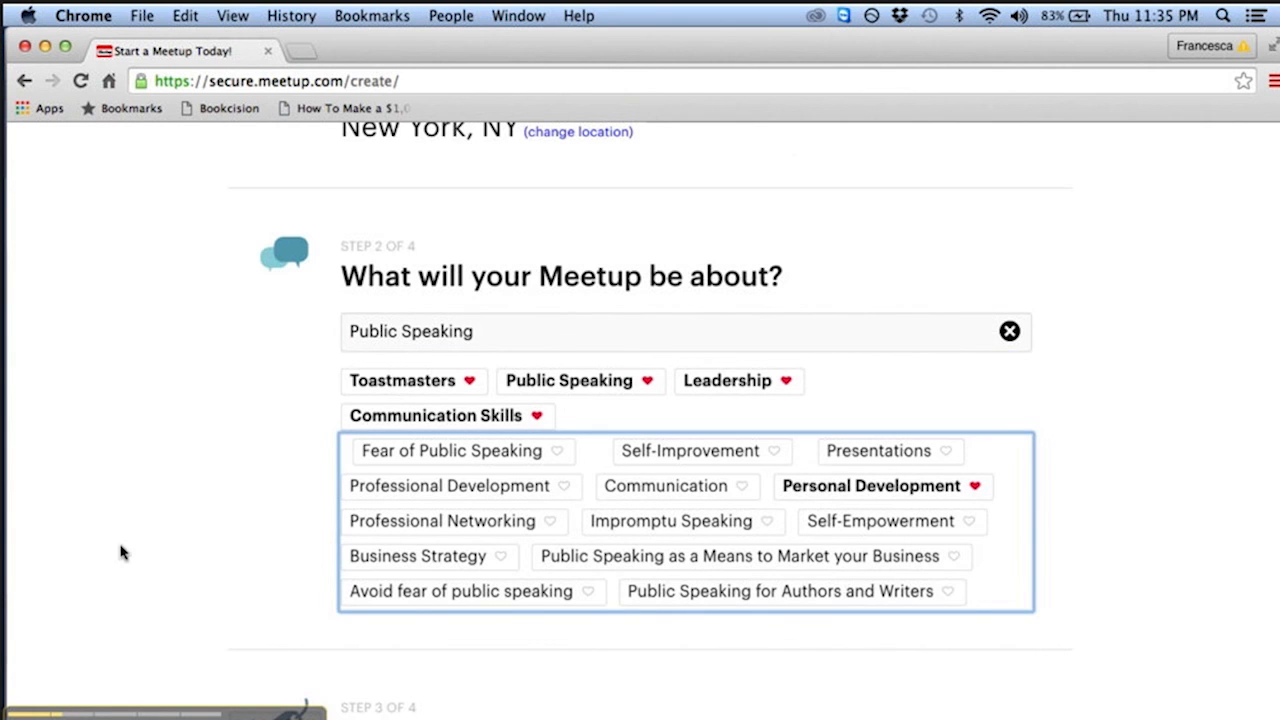
scroll("down", 3)
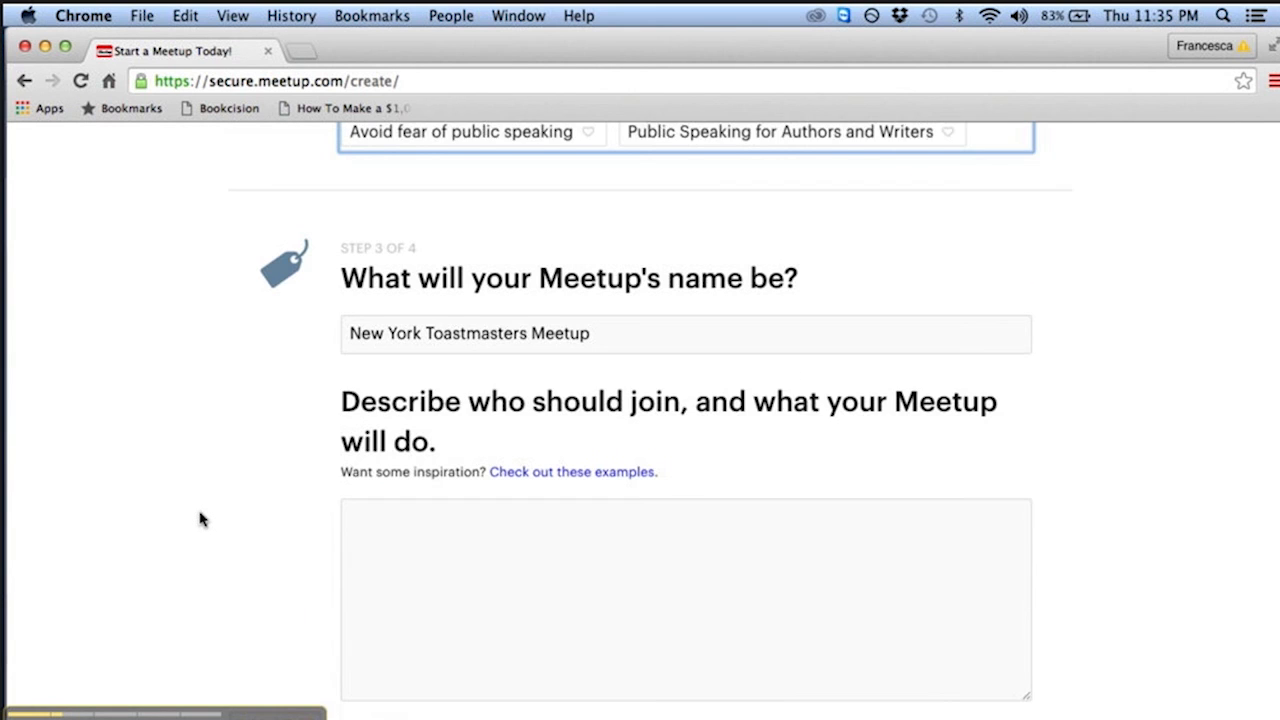
Replace 'New York Toastmasters Meetup' with 'ABC Toastmasters' as the group name
scroll("down", 3)
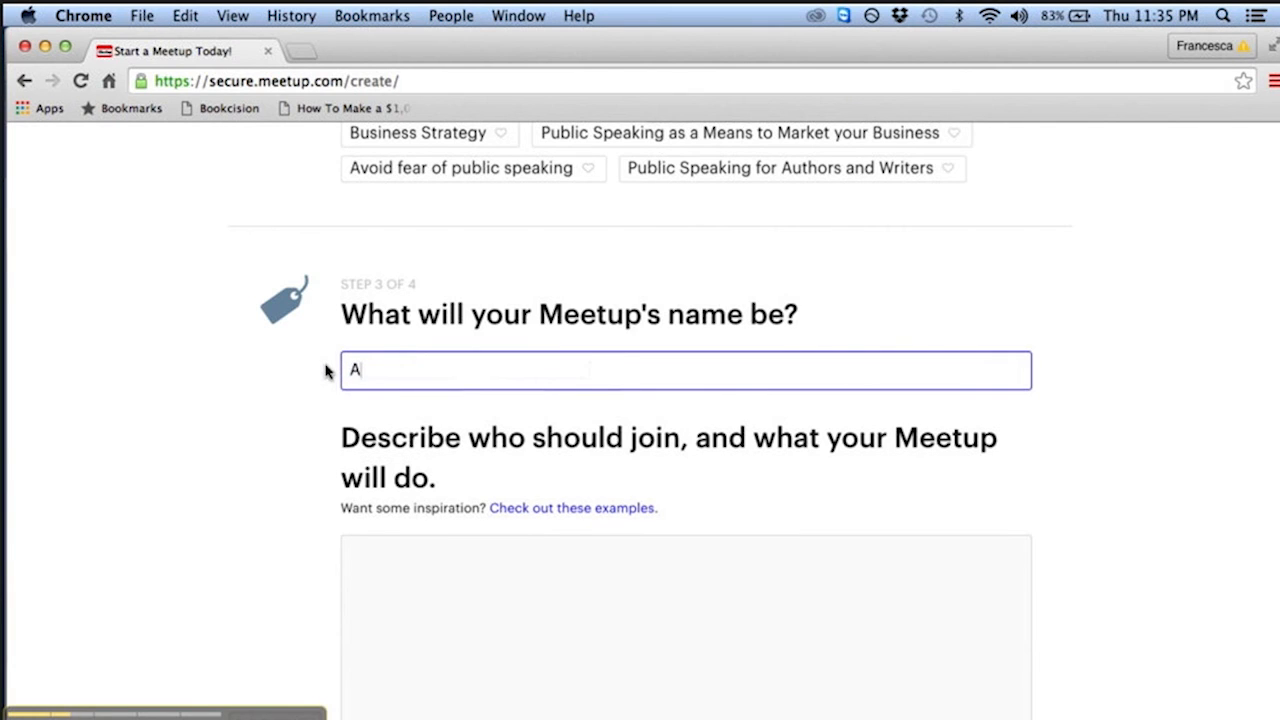
type("BC")
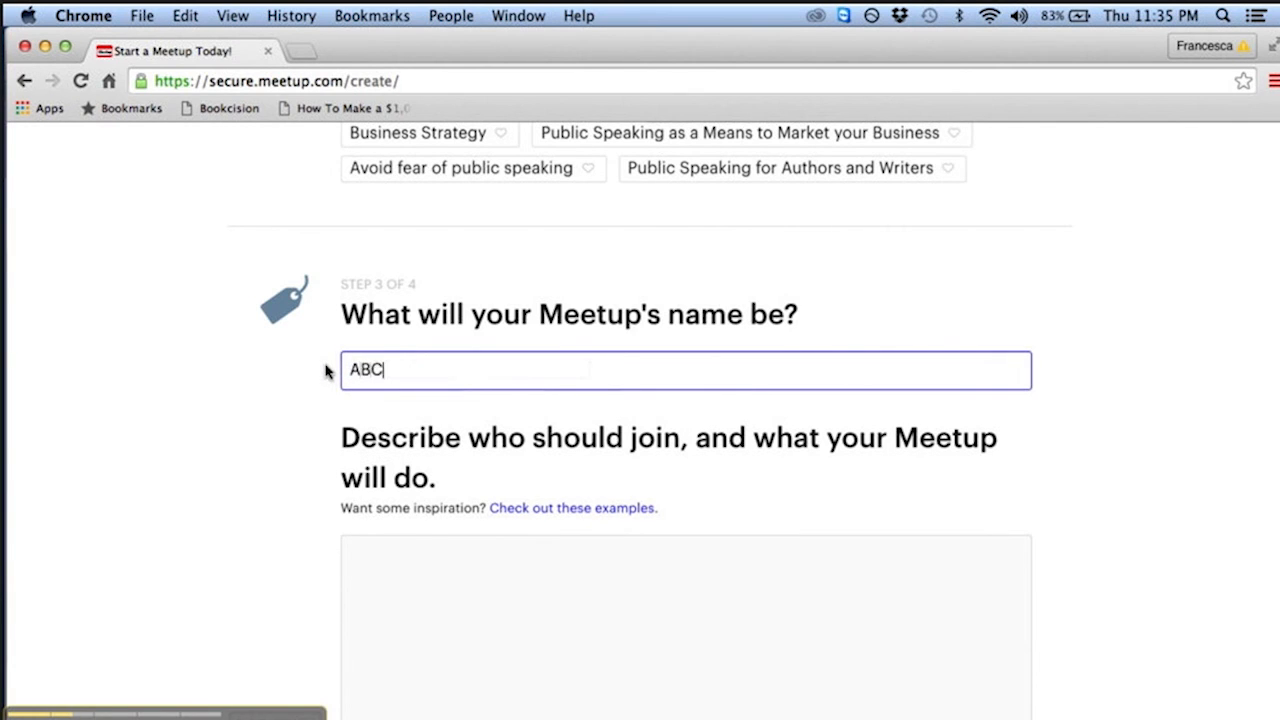
type("Toas")
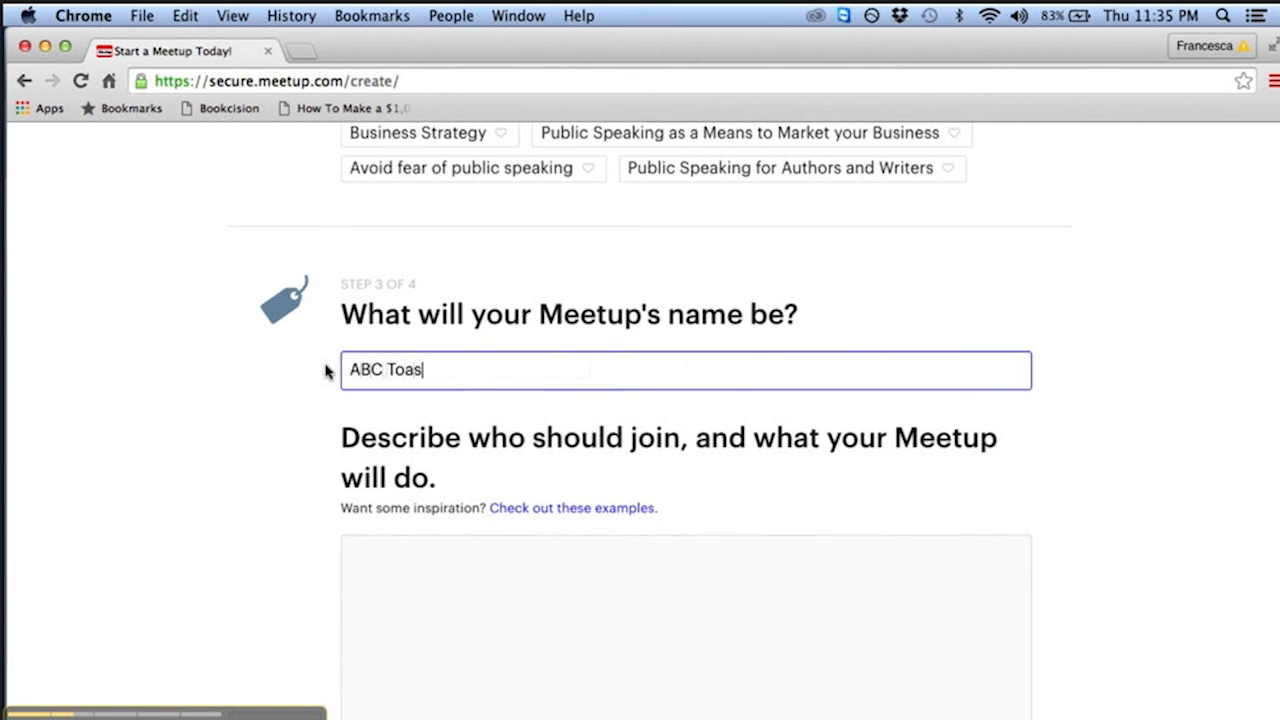
type("tmasters")
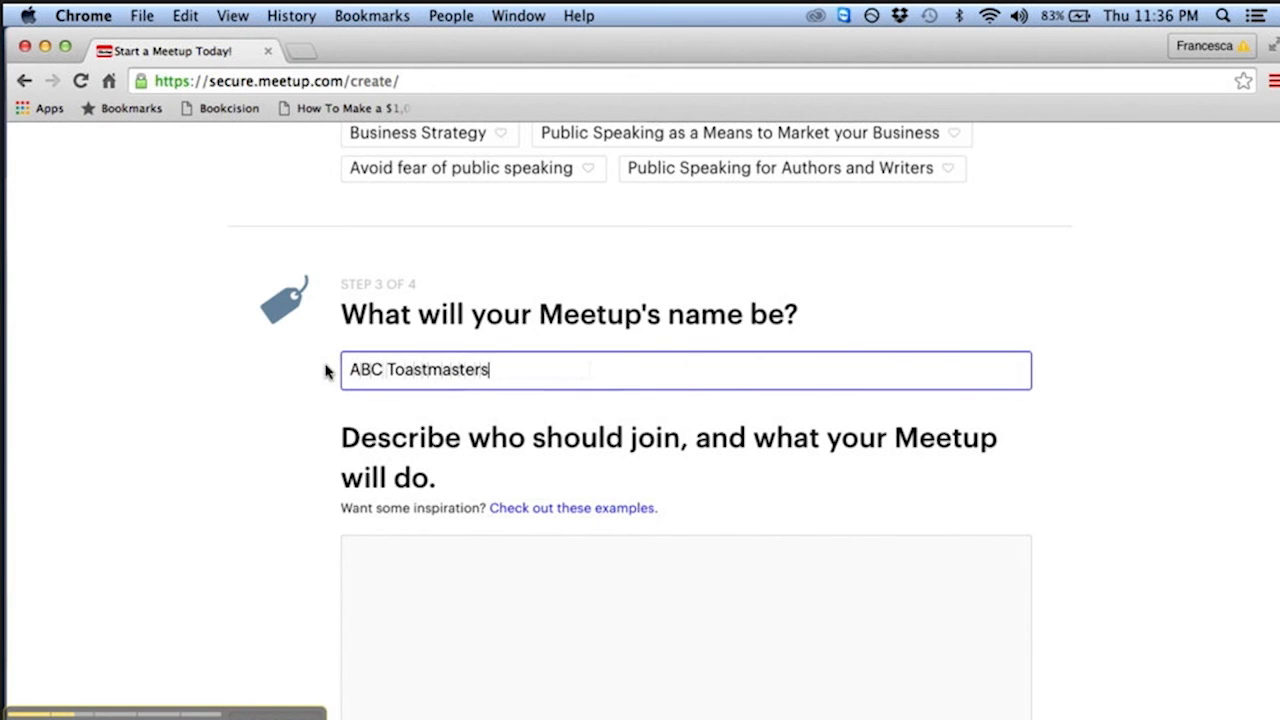
scroll("down", 3)
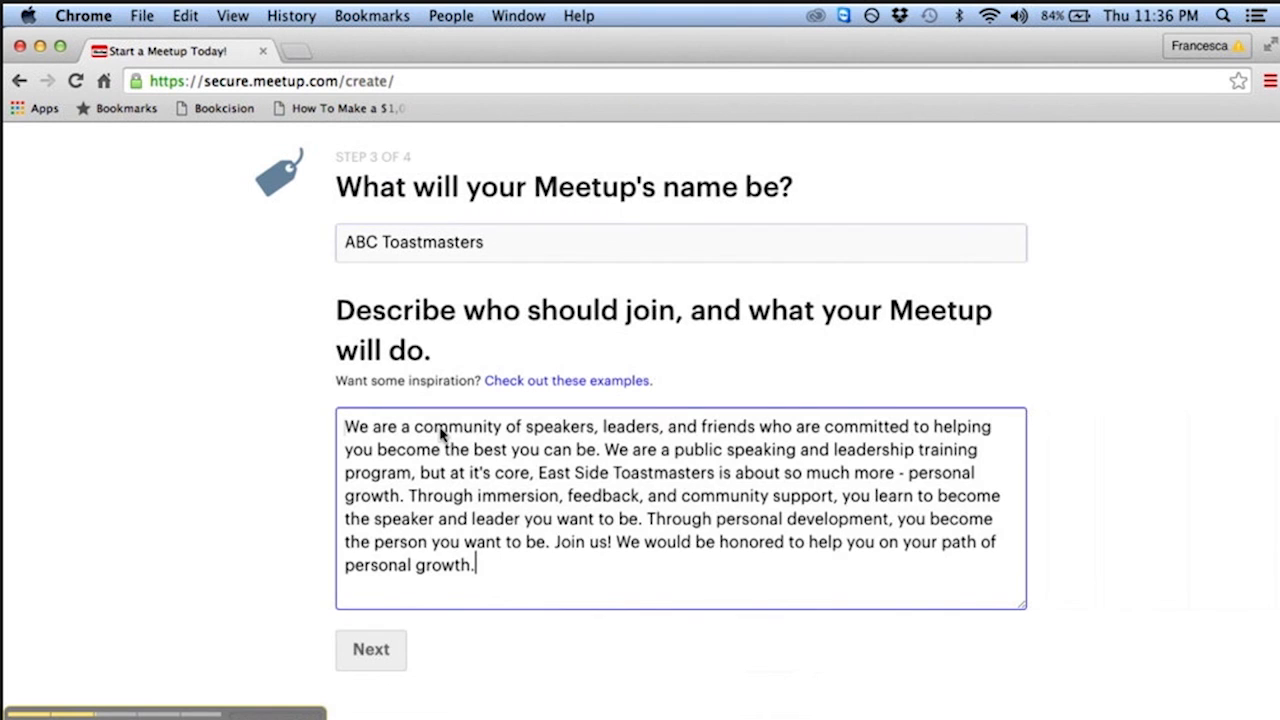
Submit the name and description to reach step 4 of 4
scroll("down", 3)
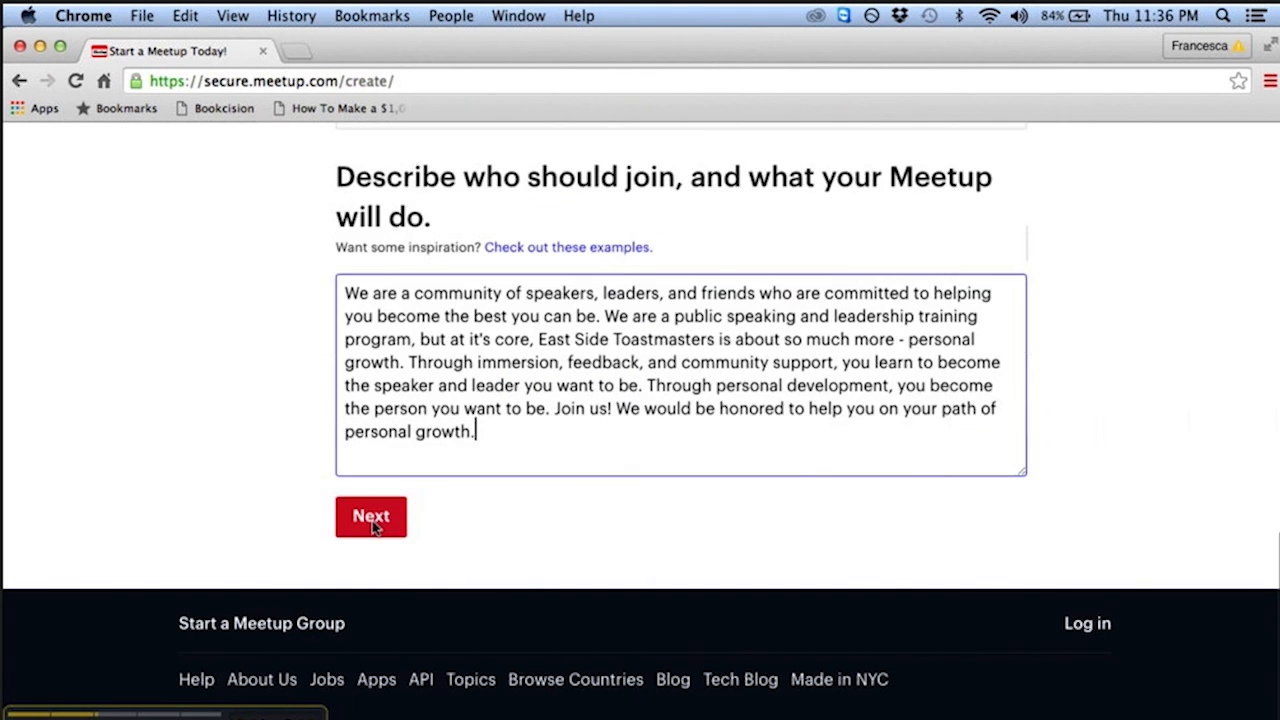
left_click(370, 516)
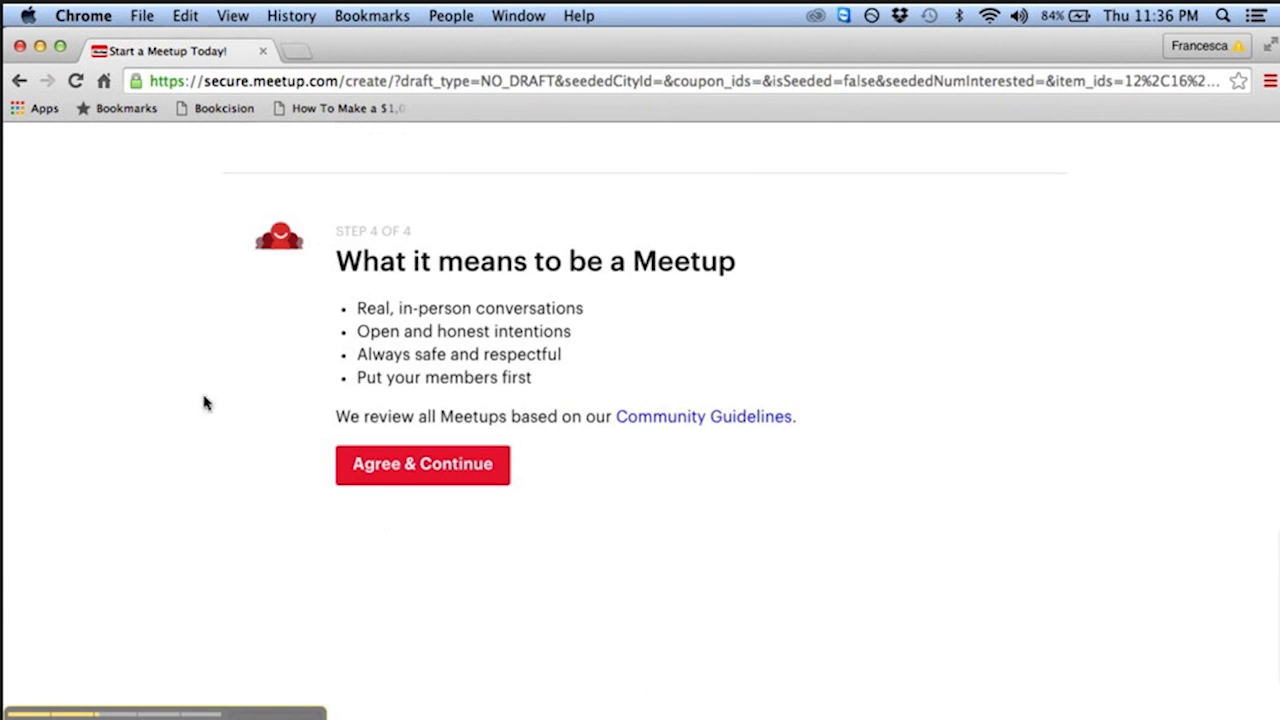
mouse_move(225, 362)
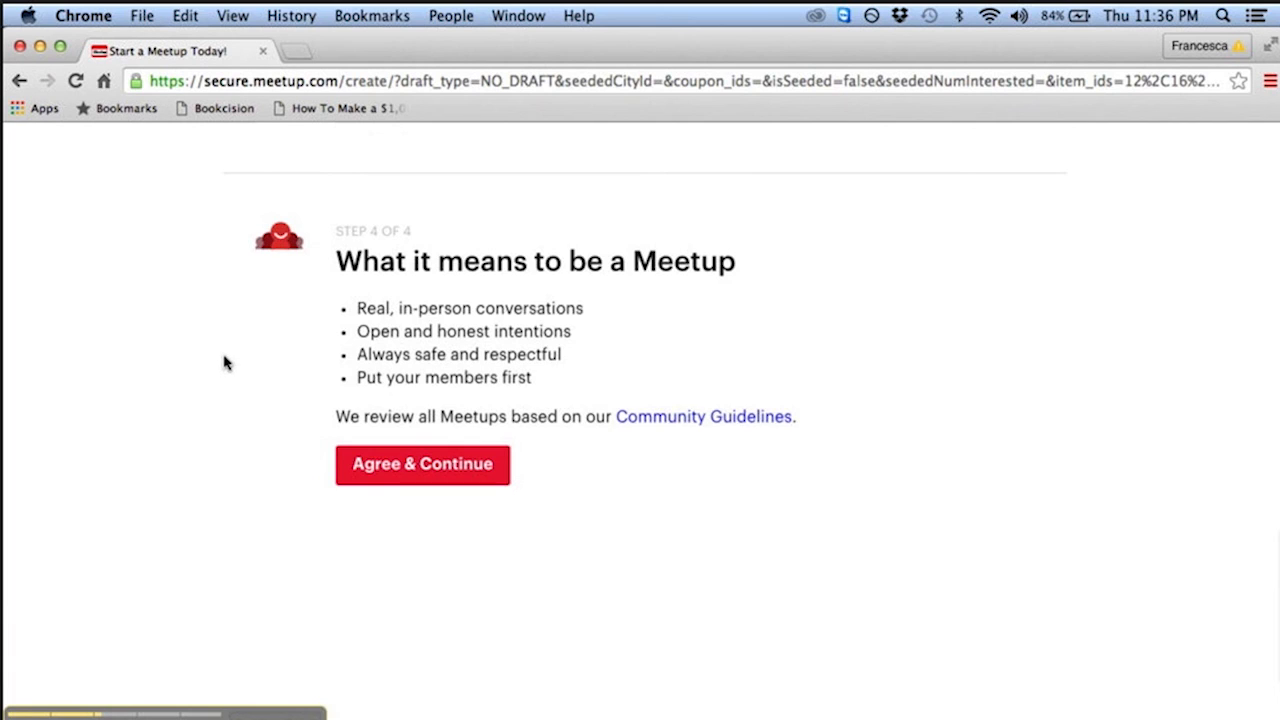
mouse_move(745, 488)
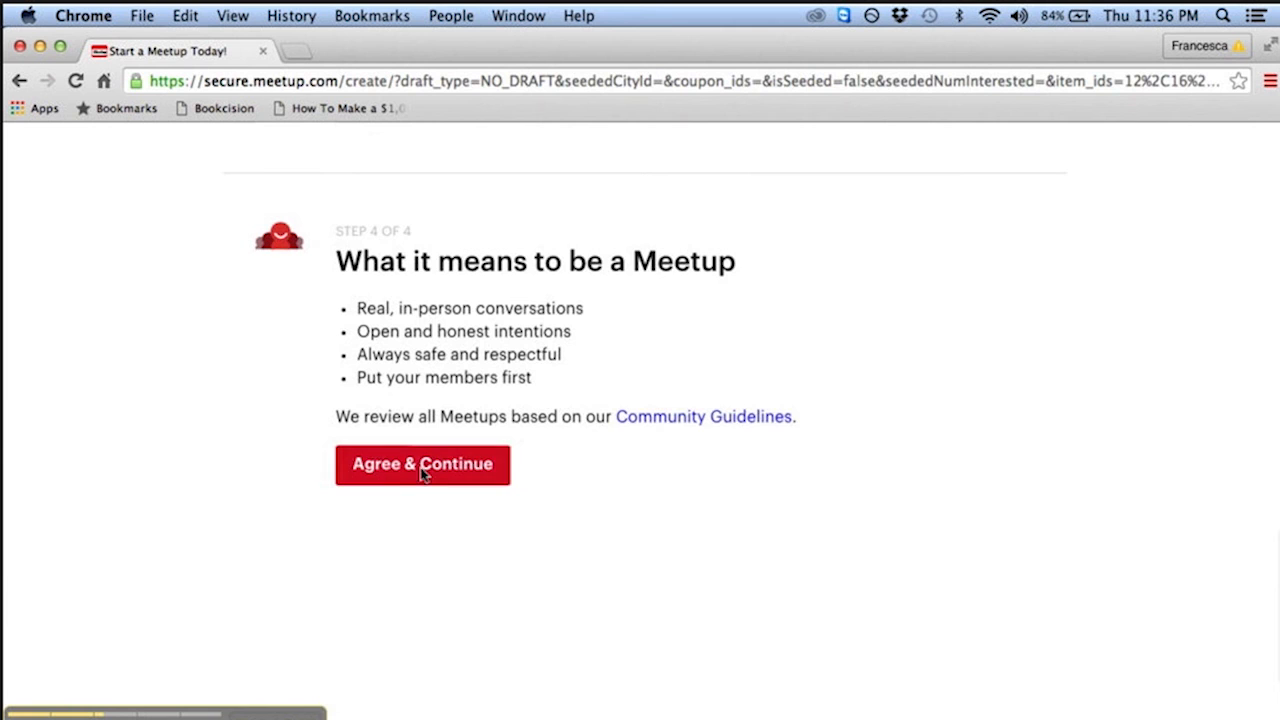
Agree to Meetup's community guidelines to reach the organizer sign-up form
left_click(422, 464)
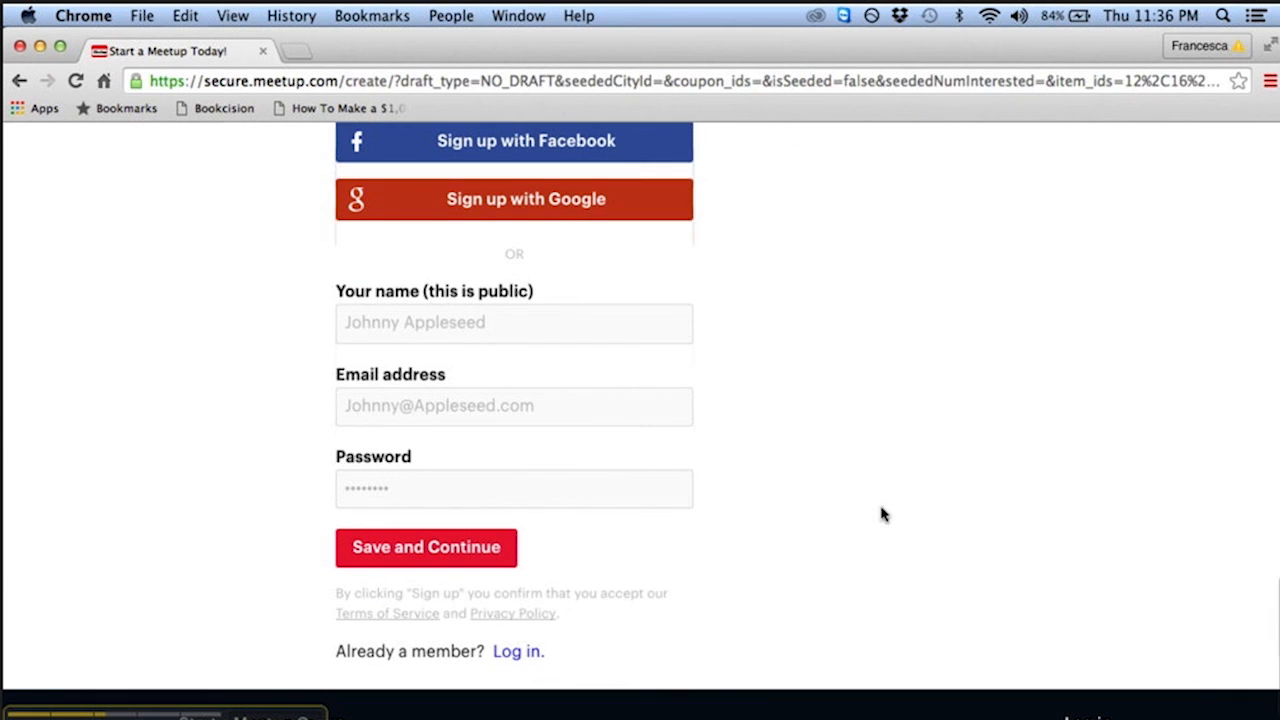
type("Sal")
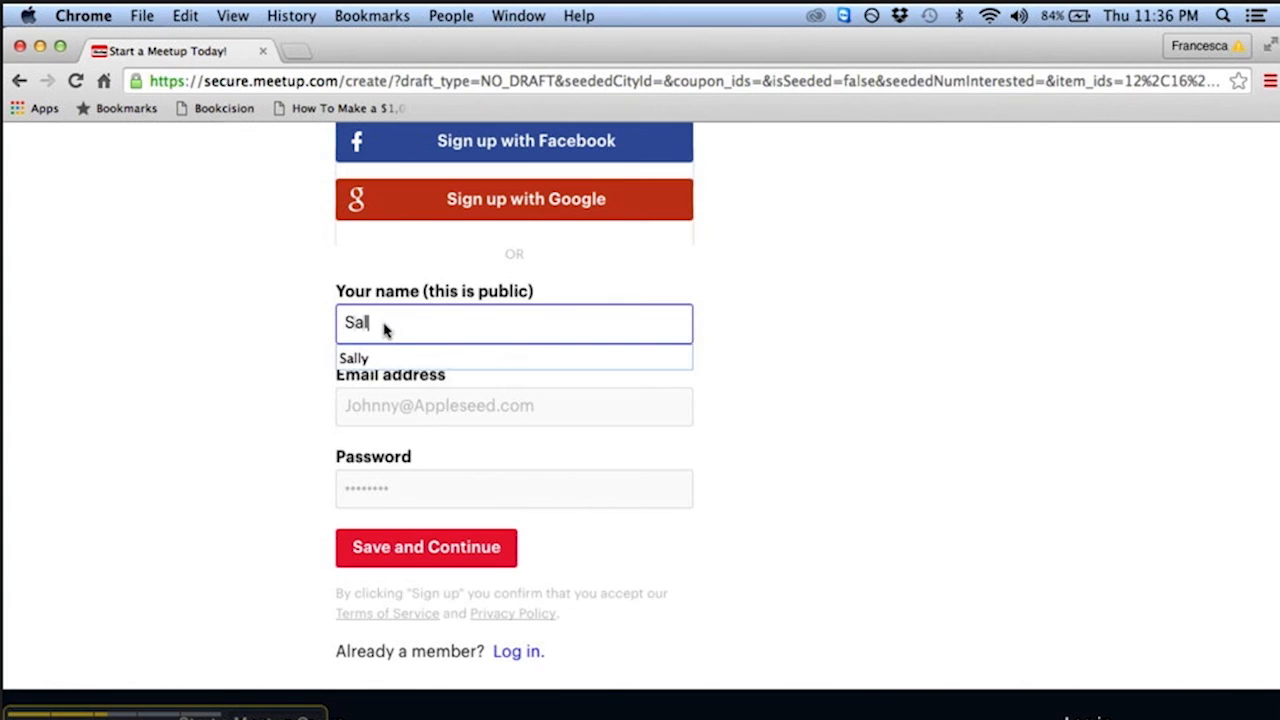
left_click(354, 358)
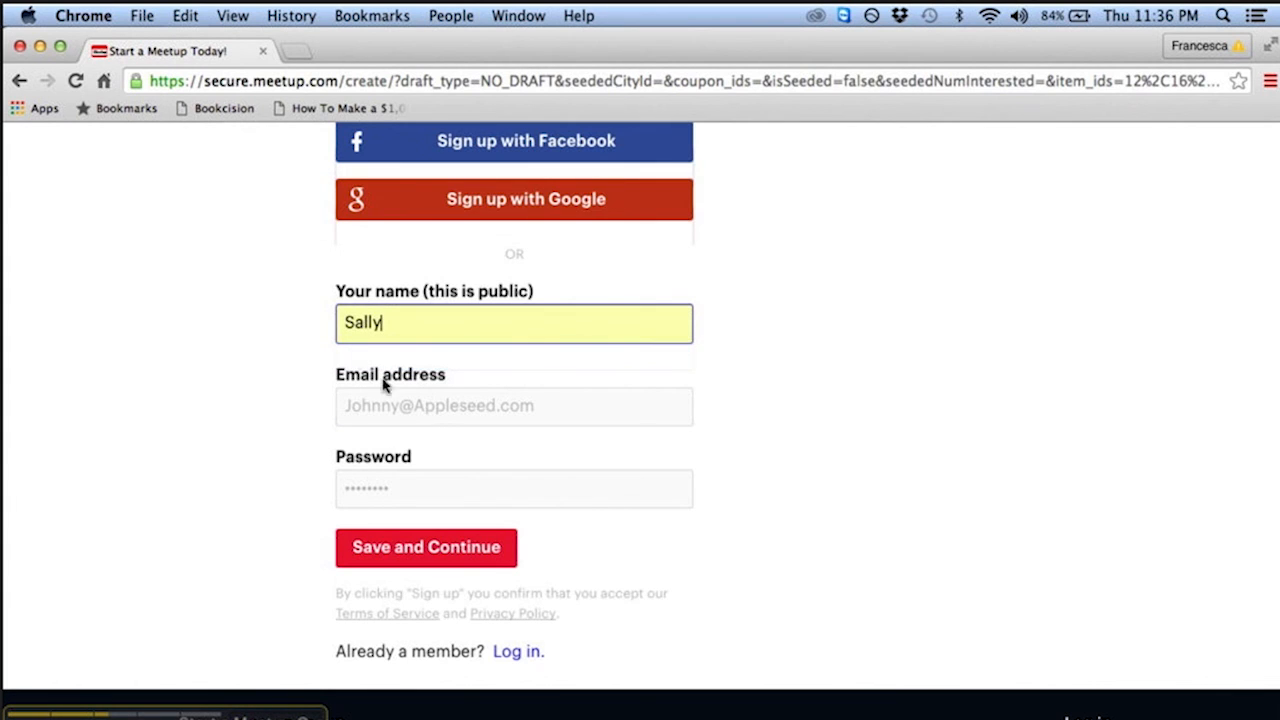
left_click(513, 405)
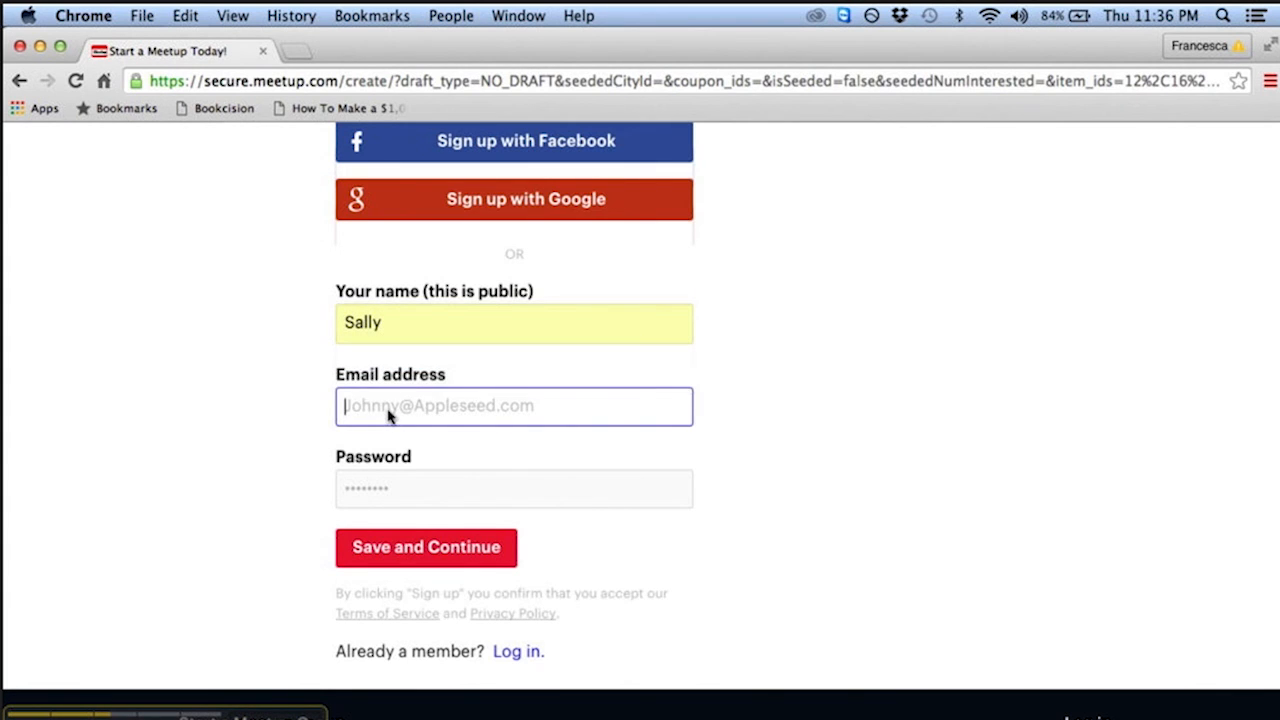
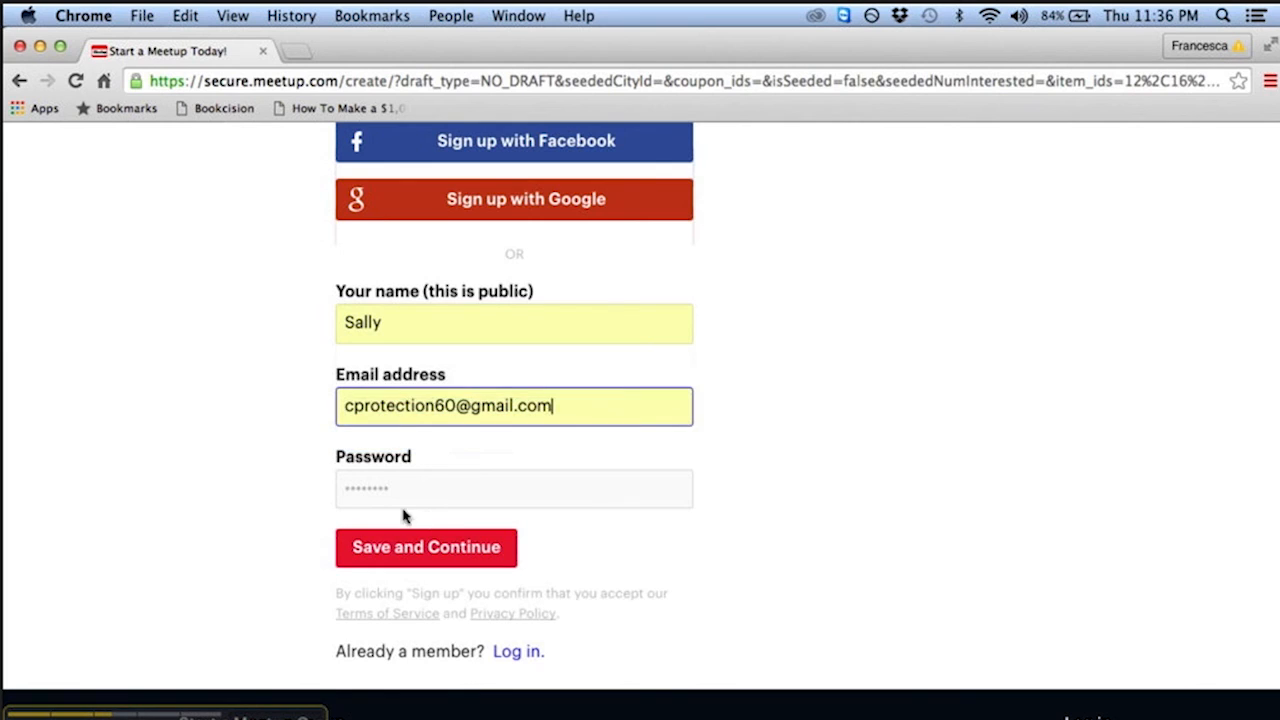
left_click(514, 488)
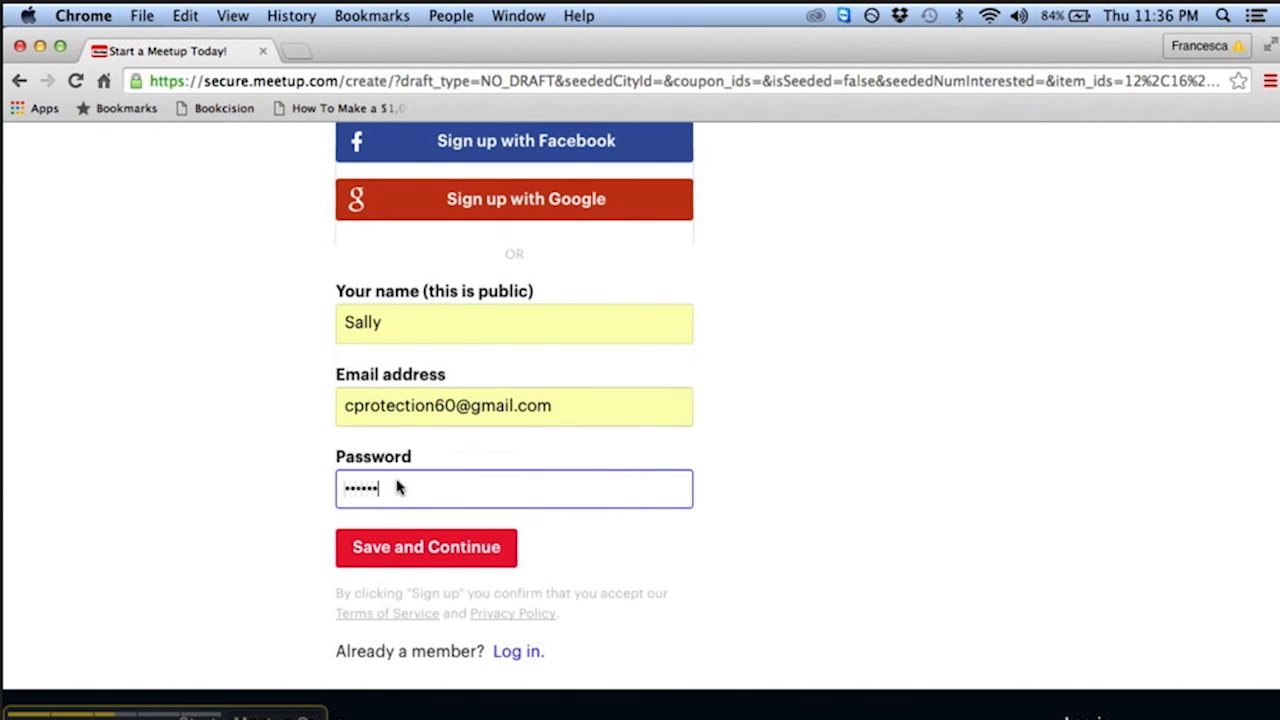
left_click(425, 547)
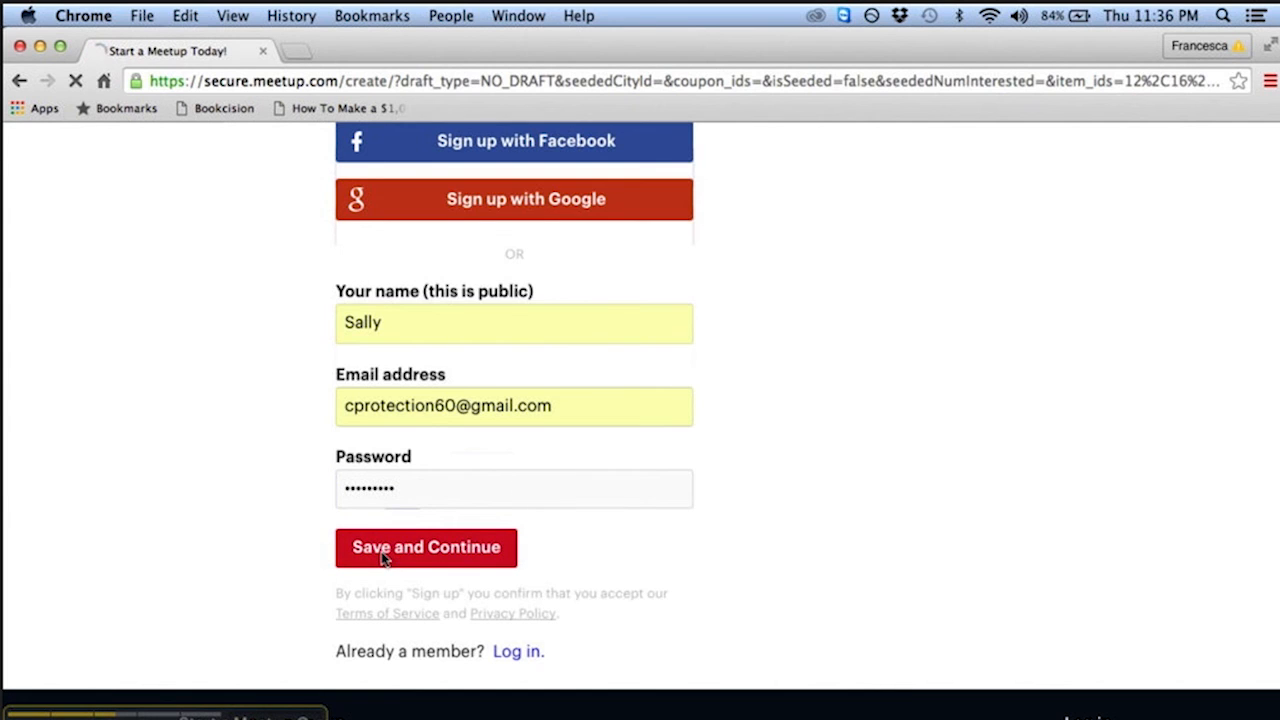
left_click(426, 547)
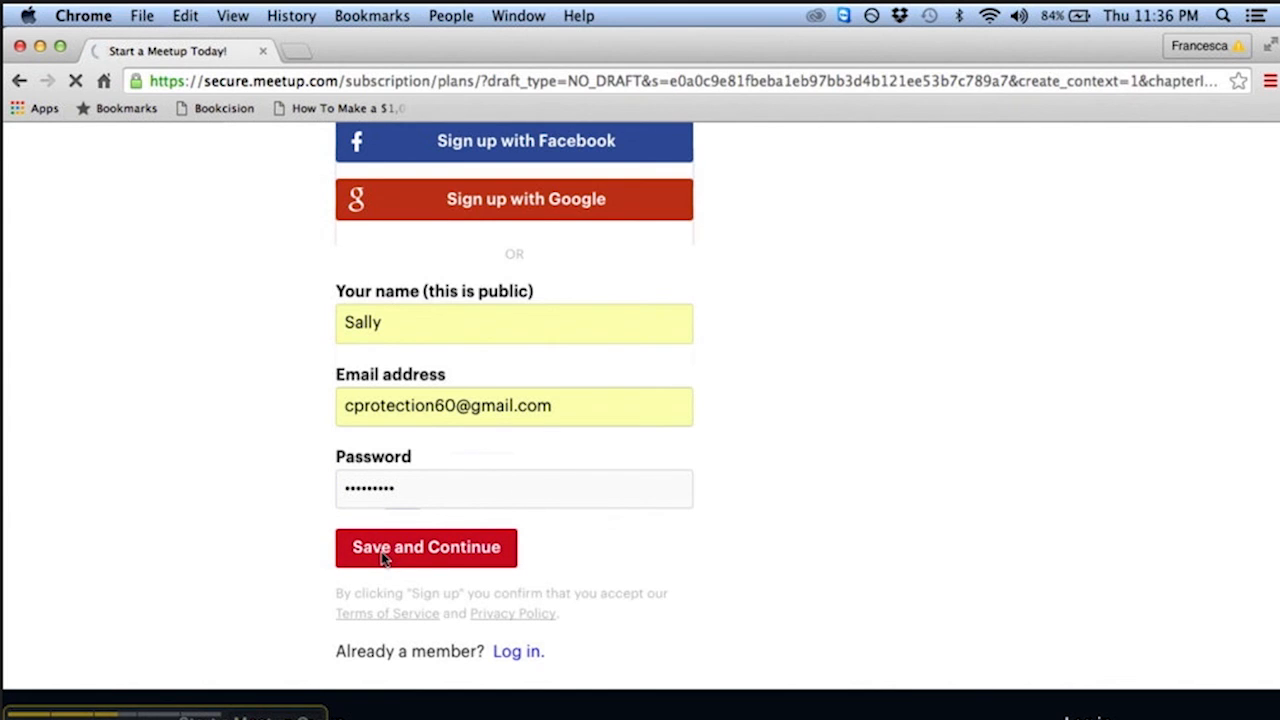
Select the Unlimited subscription plan, totalling $89.94
left_click(426, 547)
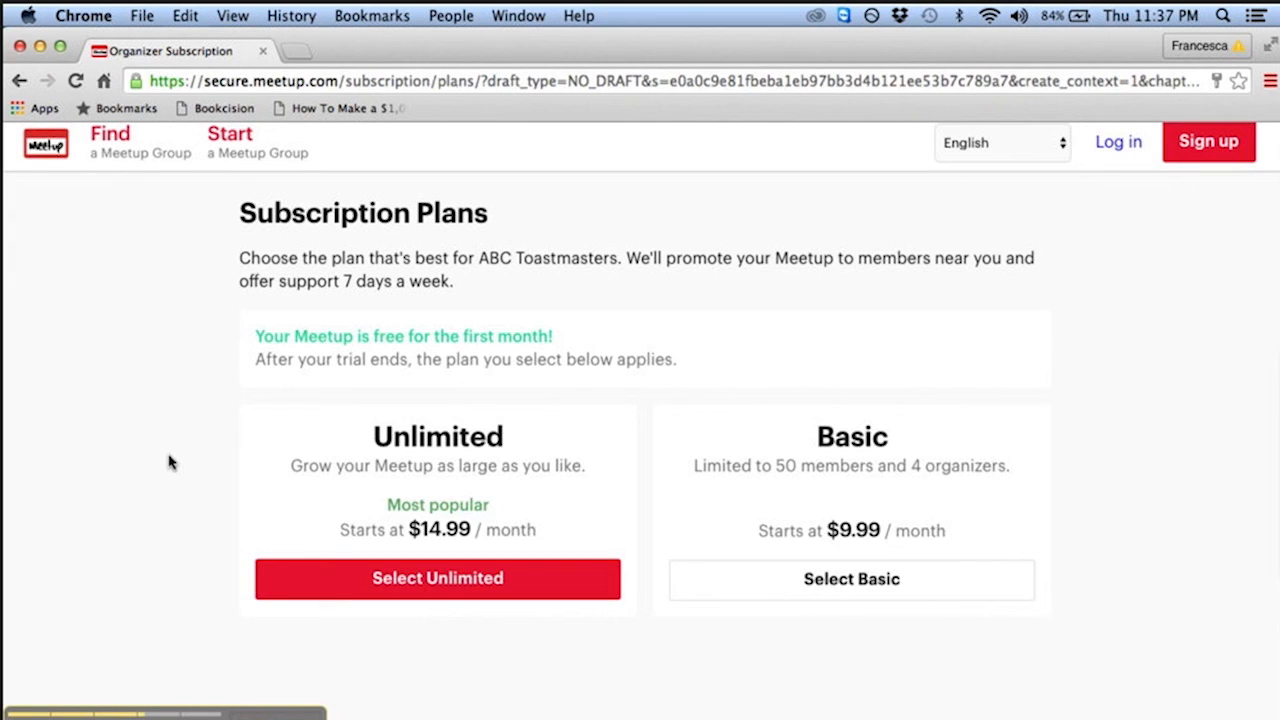
mouse_move(528, 408)
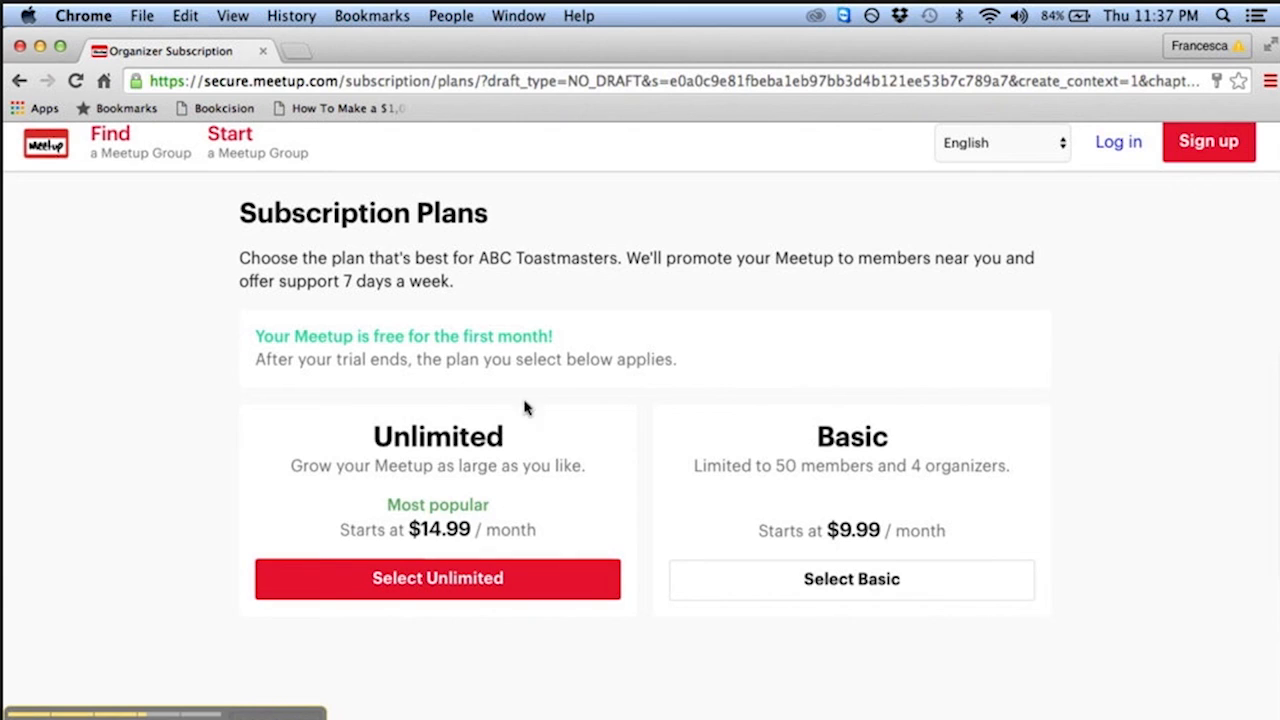
mouse_move(535, 468)
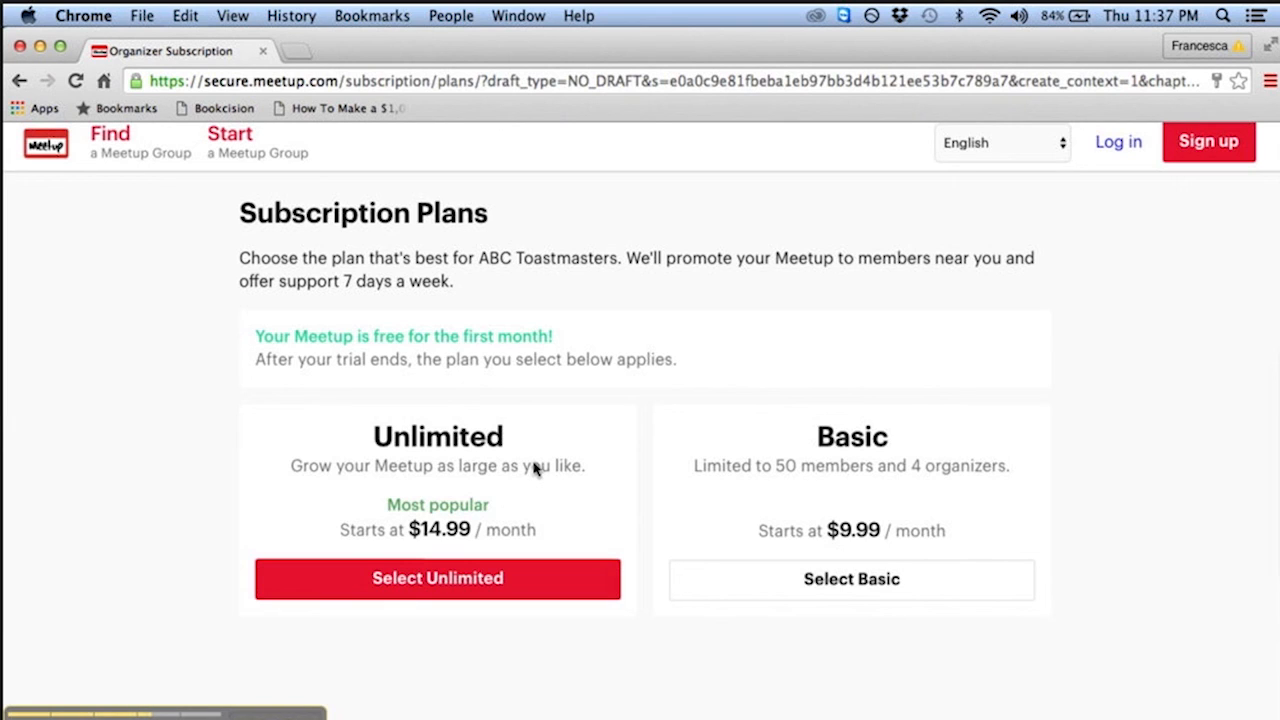
mouse_move(437, 578)
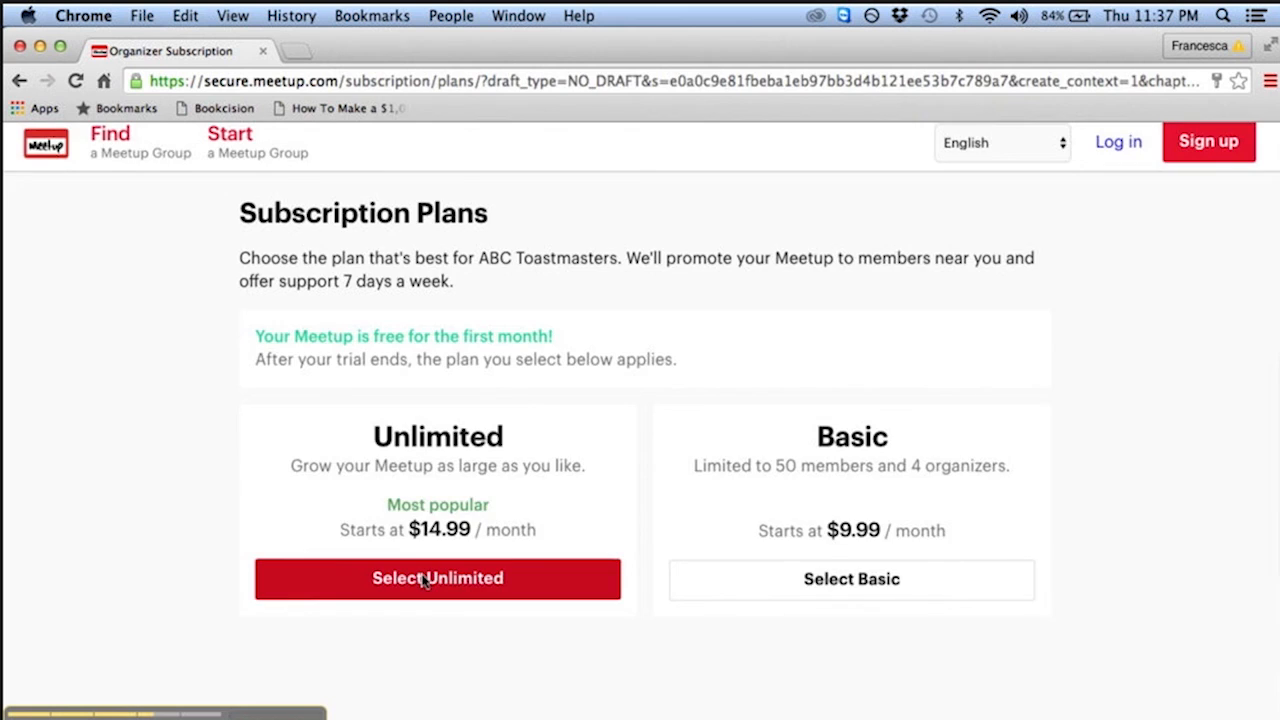
left_click(437, 578)
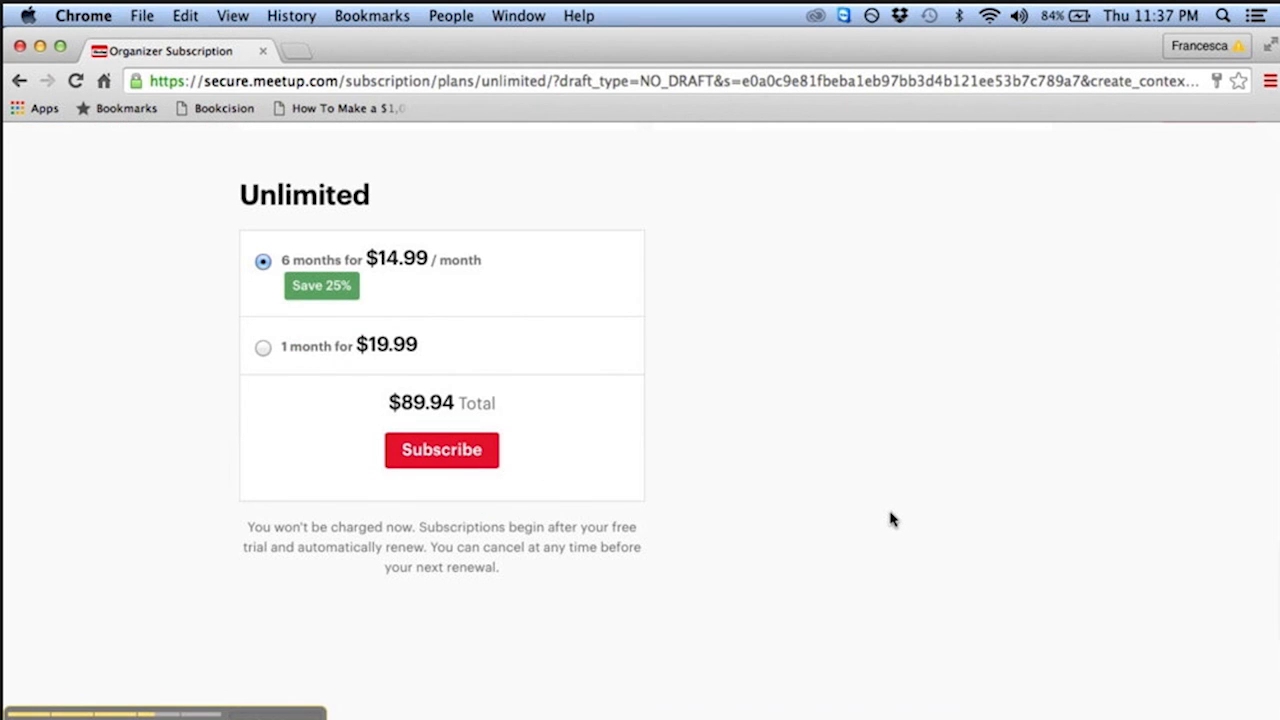
mouse_move(290, 365)
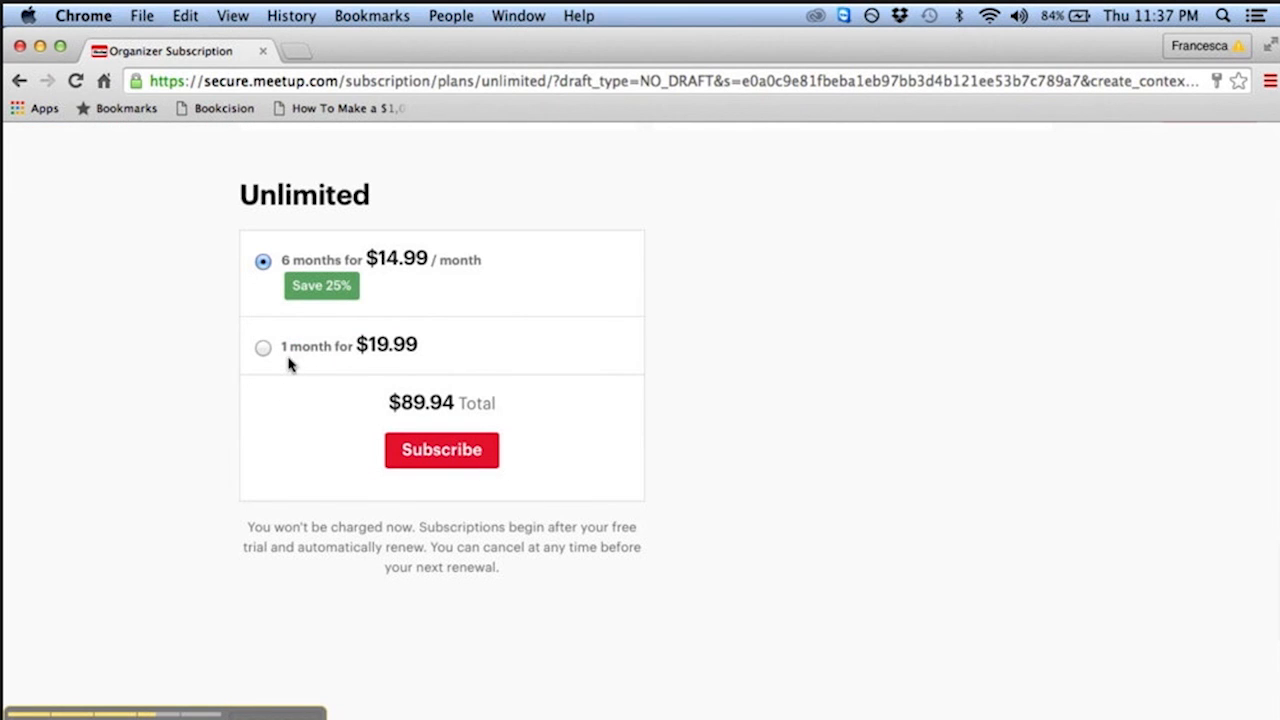
mouse_move(260, 293)
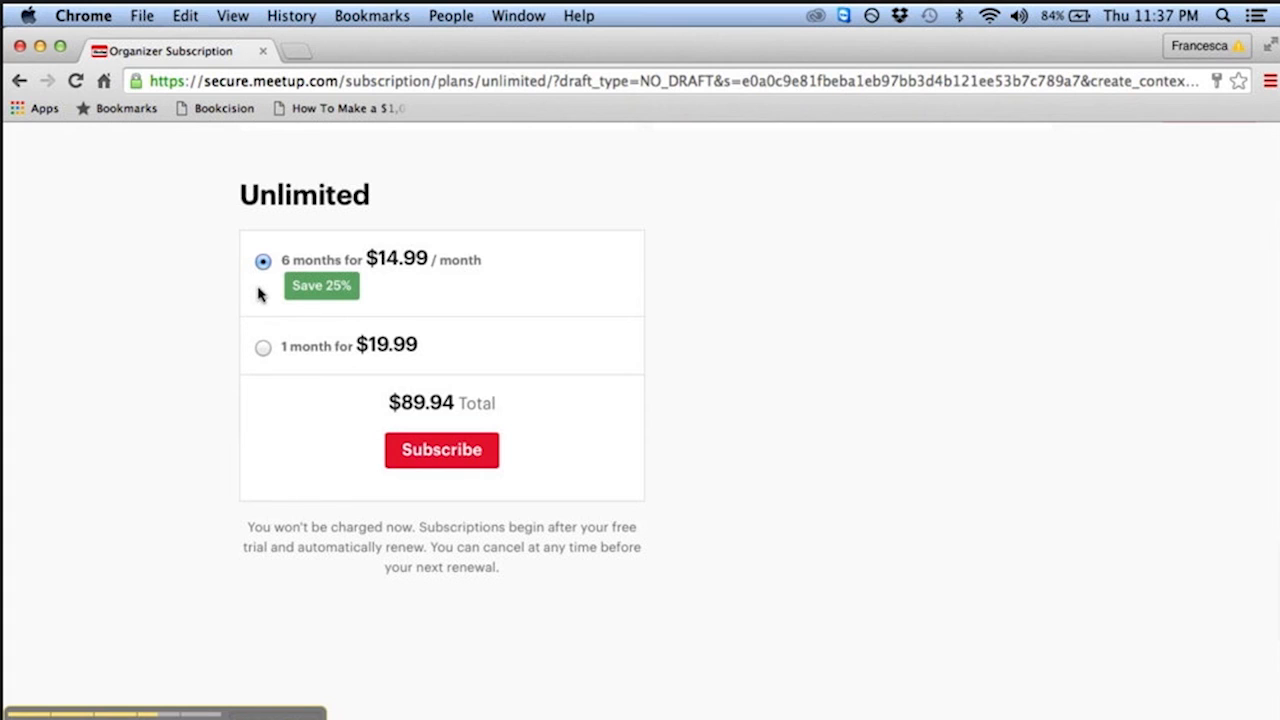
mouse_move(392, 273)
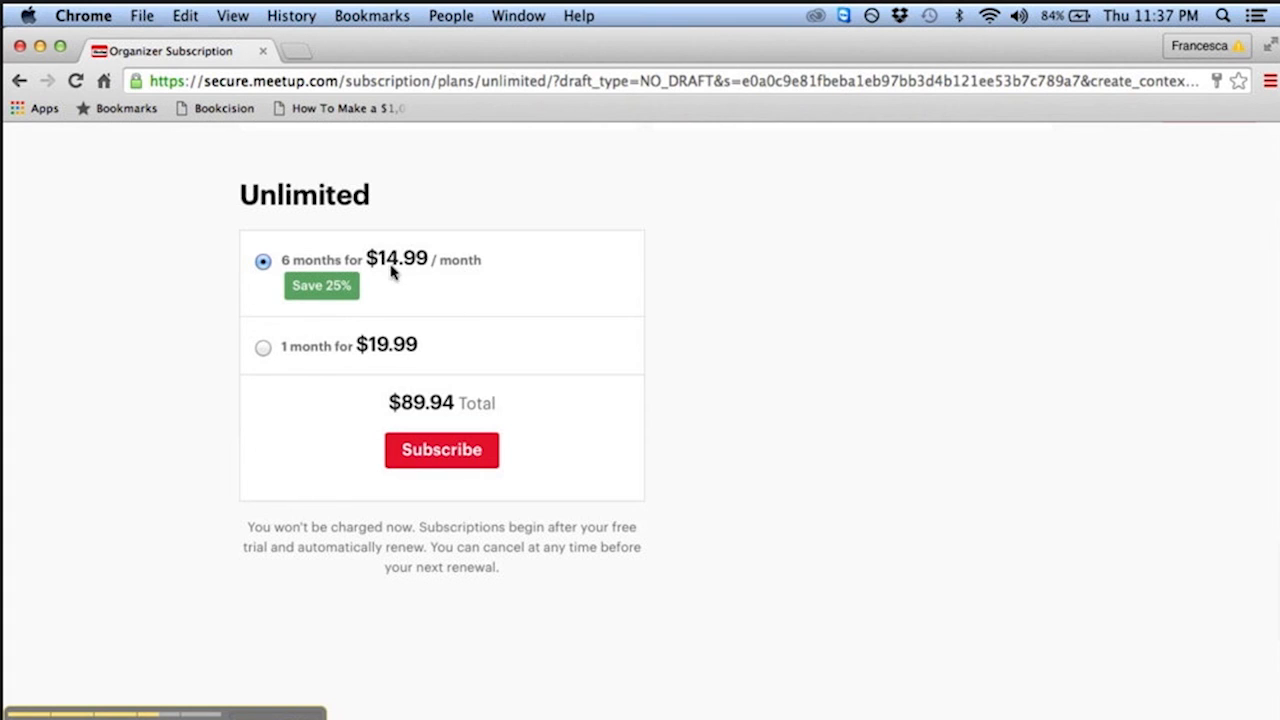
mouse_move(388, 303)
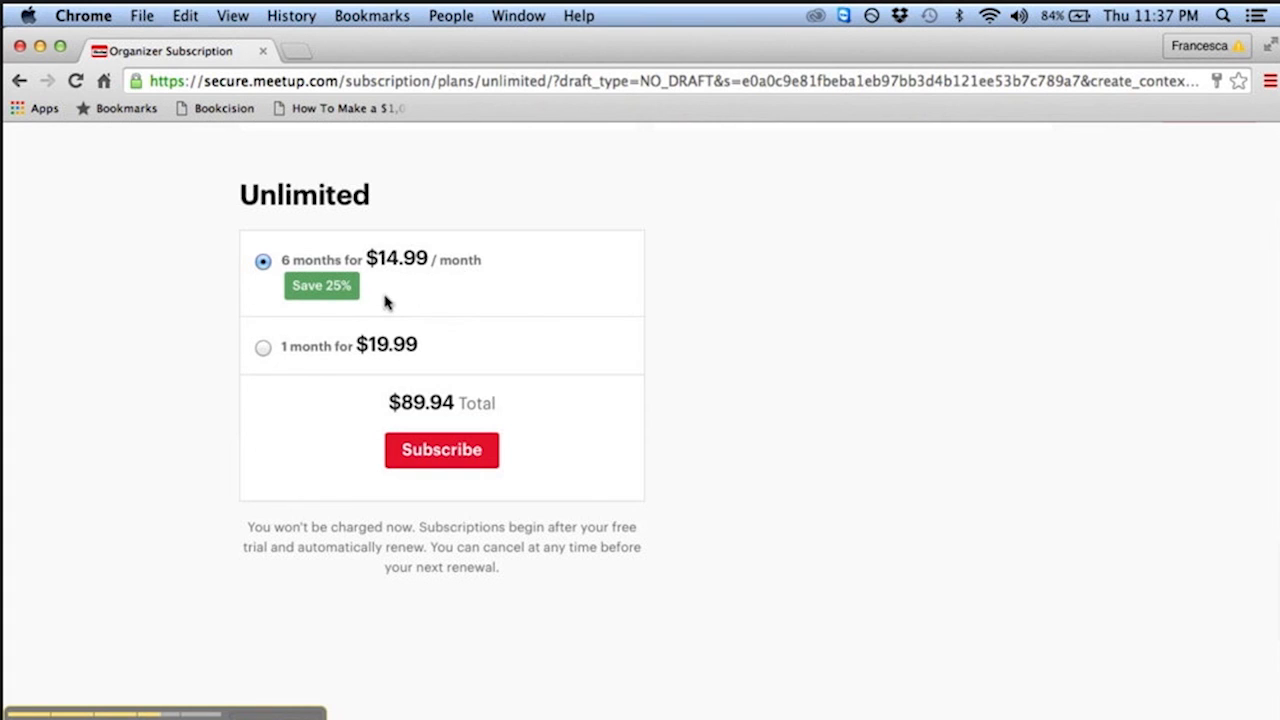
mouse_move(207, 562)
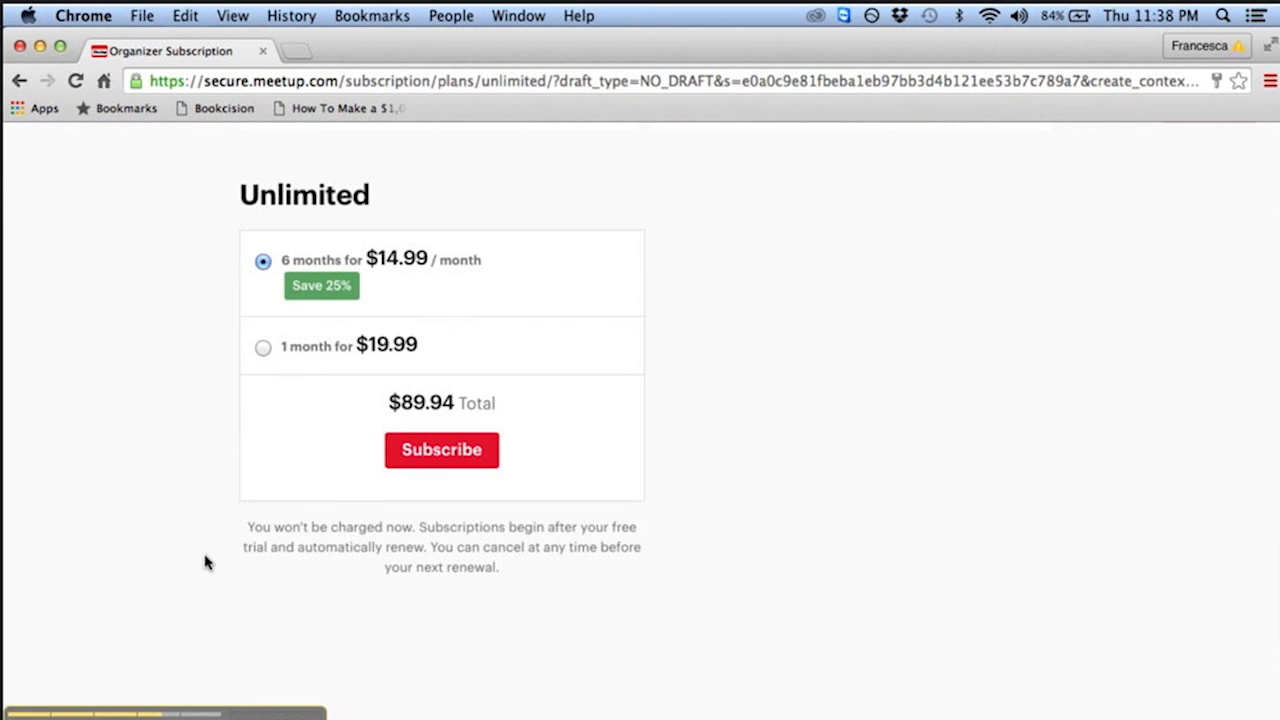
Subscribe to the 6-month Unlimited option at $14.99/month
left_click(441, 449)
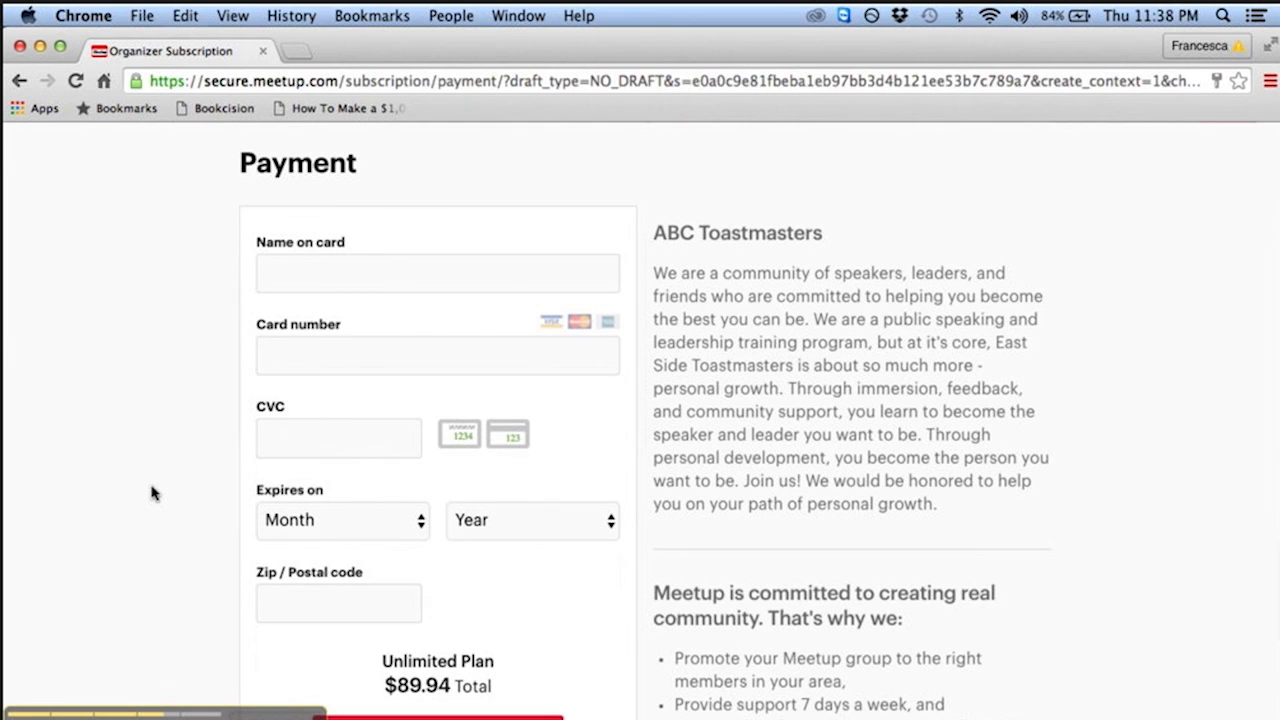
Scroll the payment form to reveal the 'Start your free 1-month trial' option
scroll("down", 3)
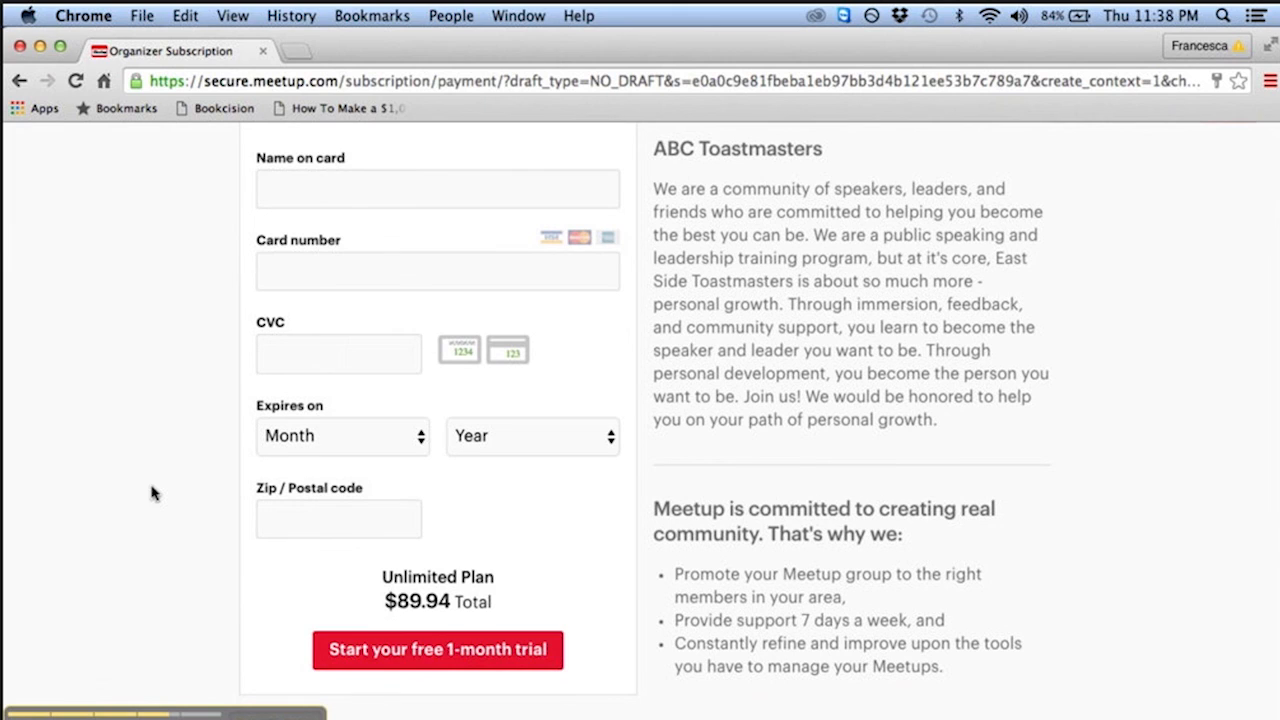
mouse_move(320, 653)
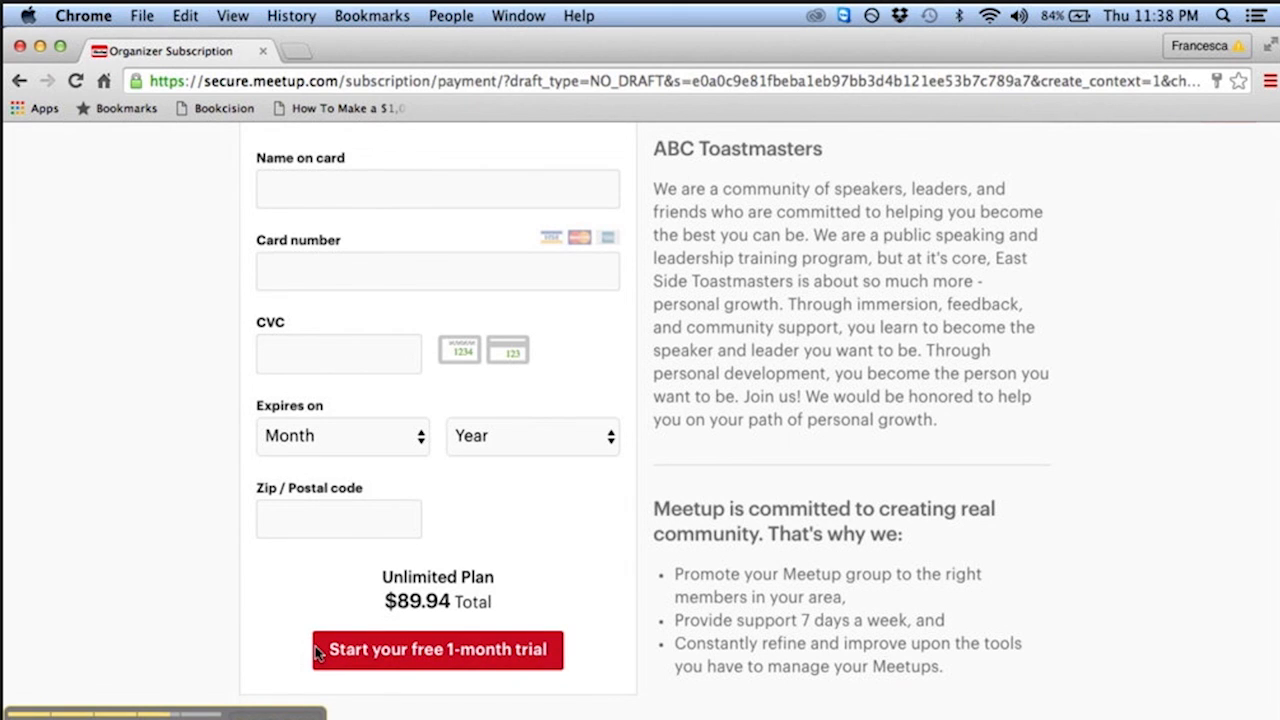
mouse_move(144, 576)
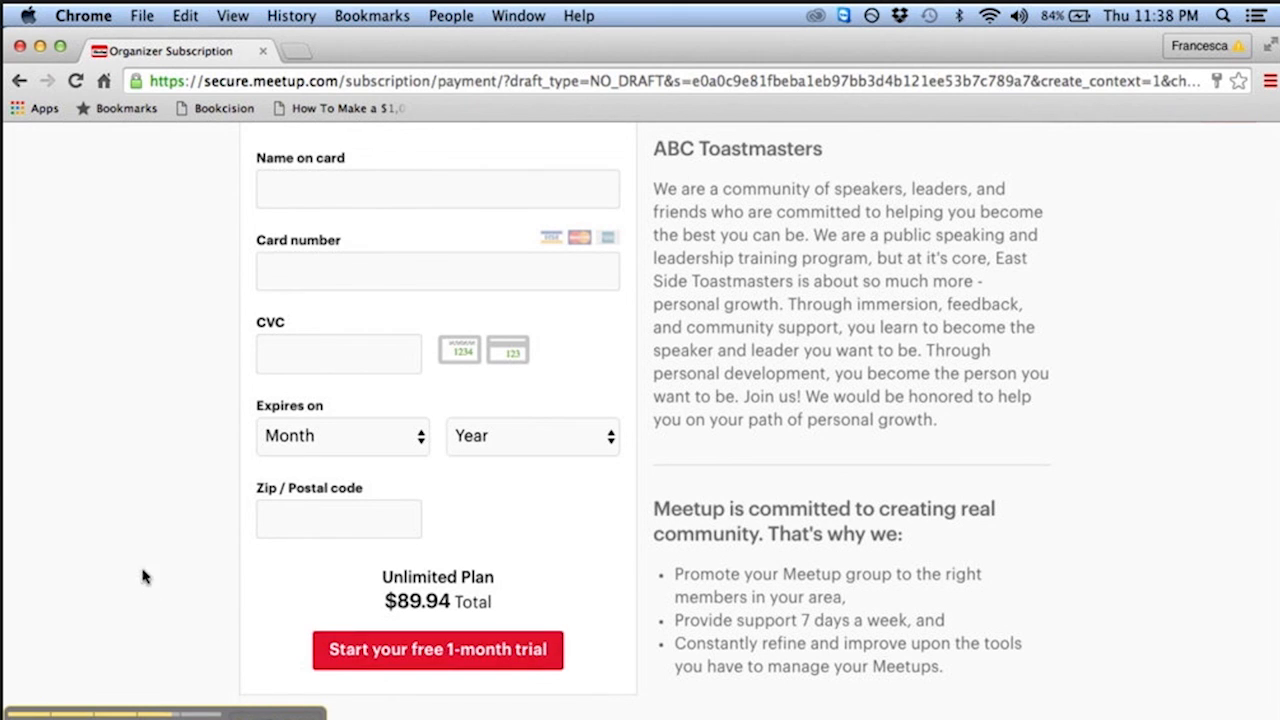